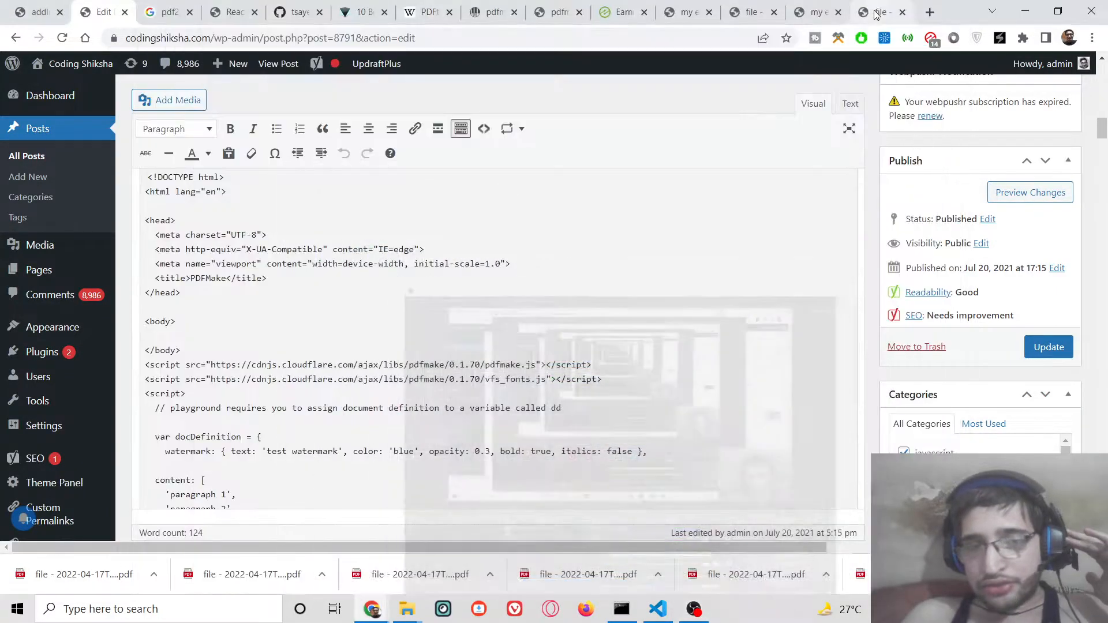
Step: Switch from the WordPress post to index.html with the blue-watermark pdfMake code
{"action": "left_click", "coordinate": [657, 609]}
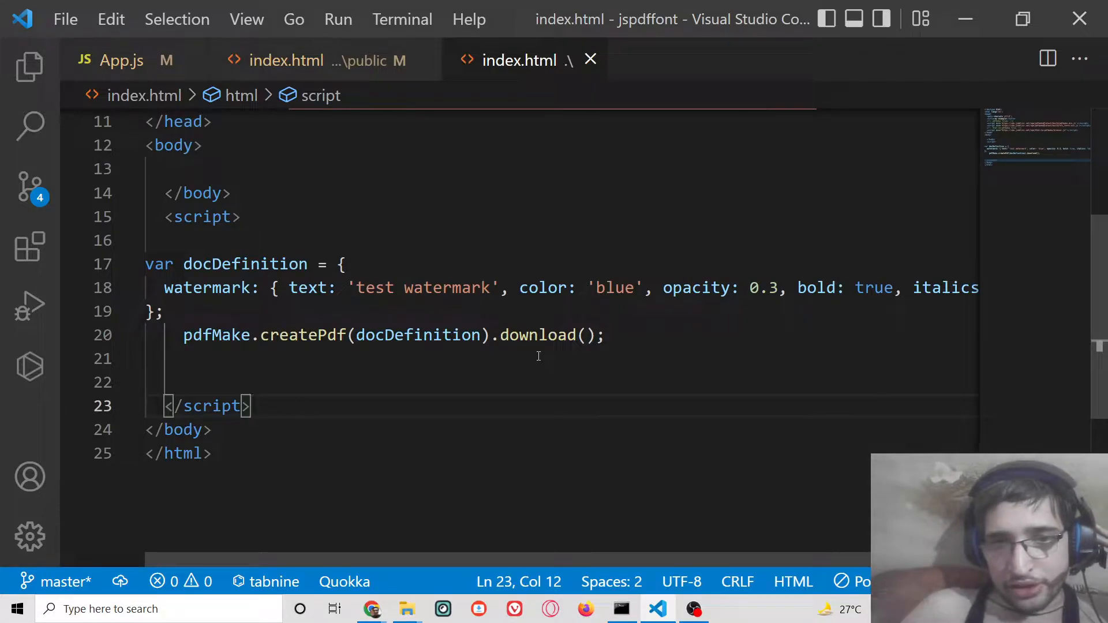
Step: Run index.html with Live Server to download the blue 'test watermark' PDF
{"action": "right_click", "coordinate": [538, 356]}
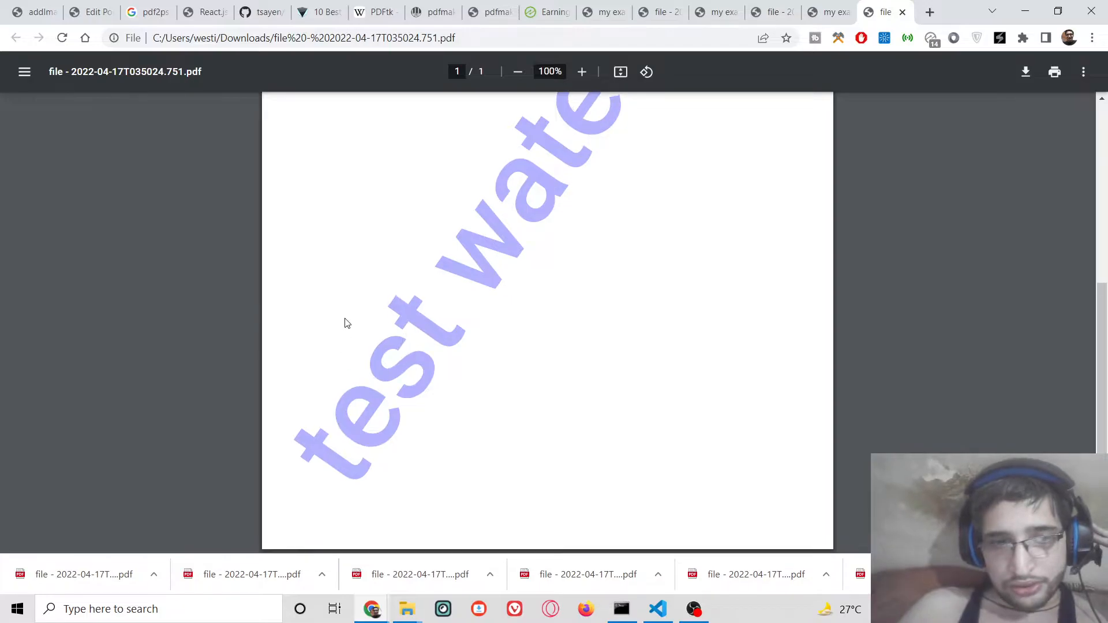
Step: Change the watermark colour from 'blue' to 'red' and reload the generating page
{"action": "scroll", "scroll_direction": "down", "scroll_amount": 3}
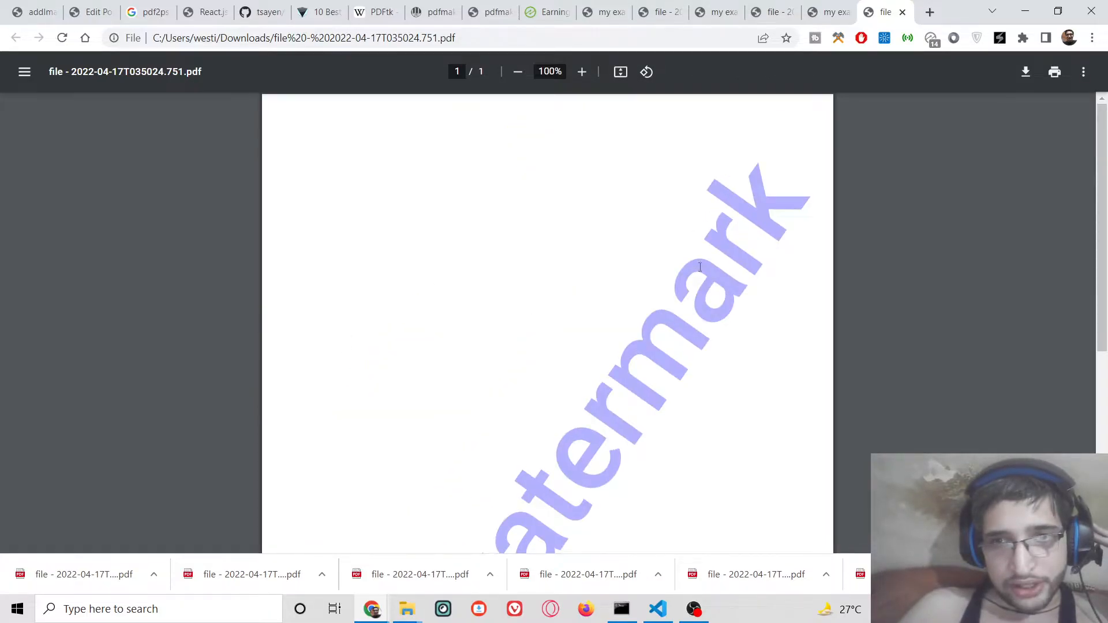
{"action": "left_click", "coordinate": [657, 608]}
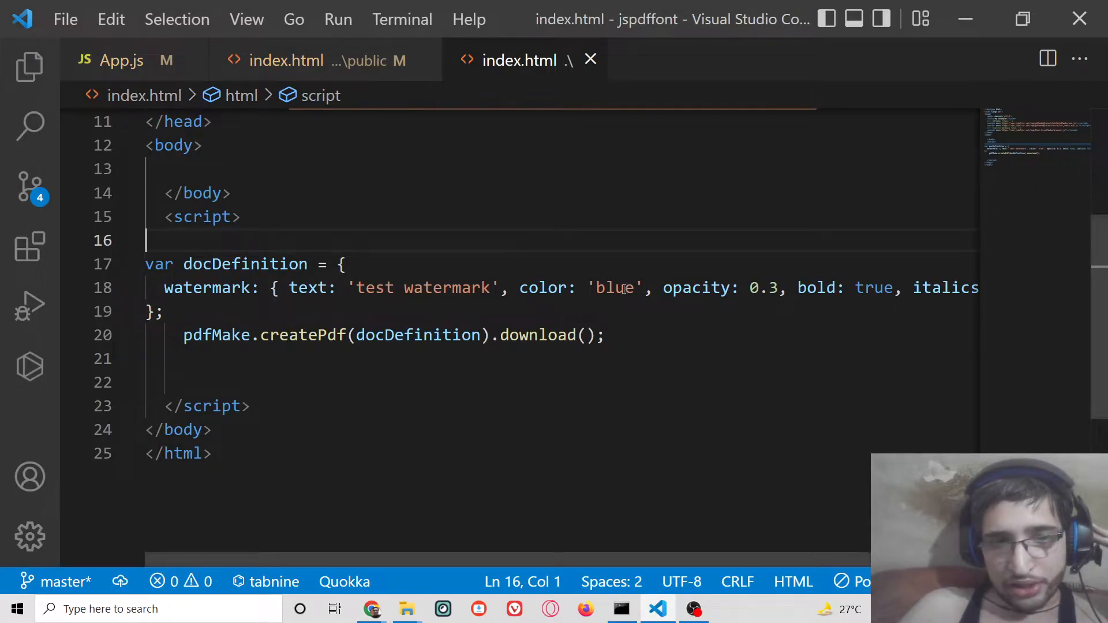
{"action": "type", "text": "red"}
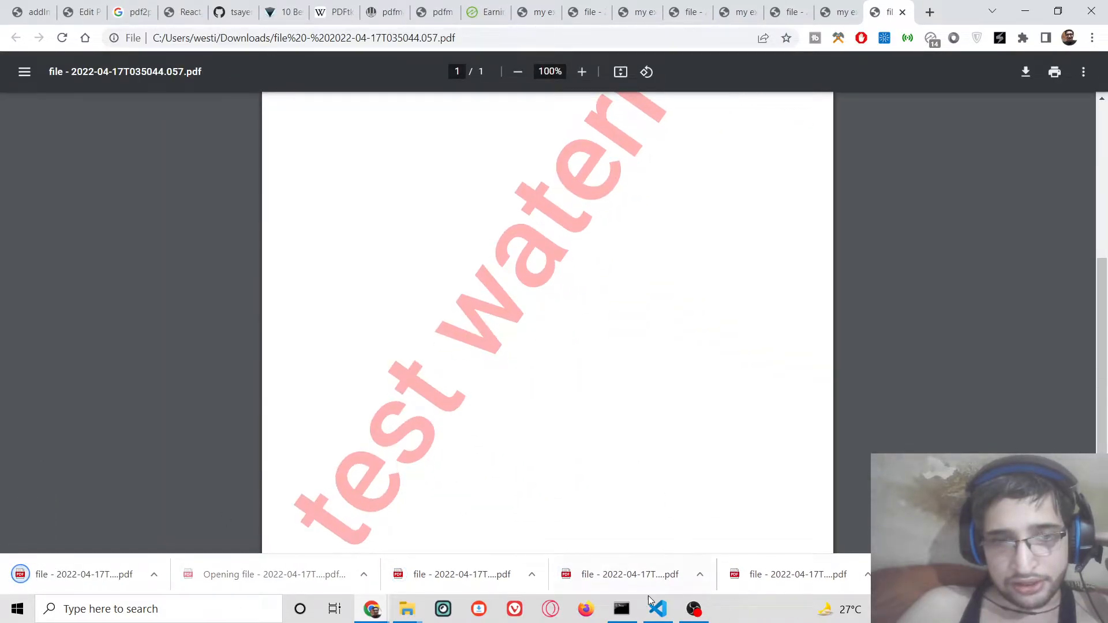
{"action": "left_click", "coordinate": [657, 609]}
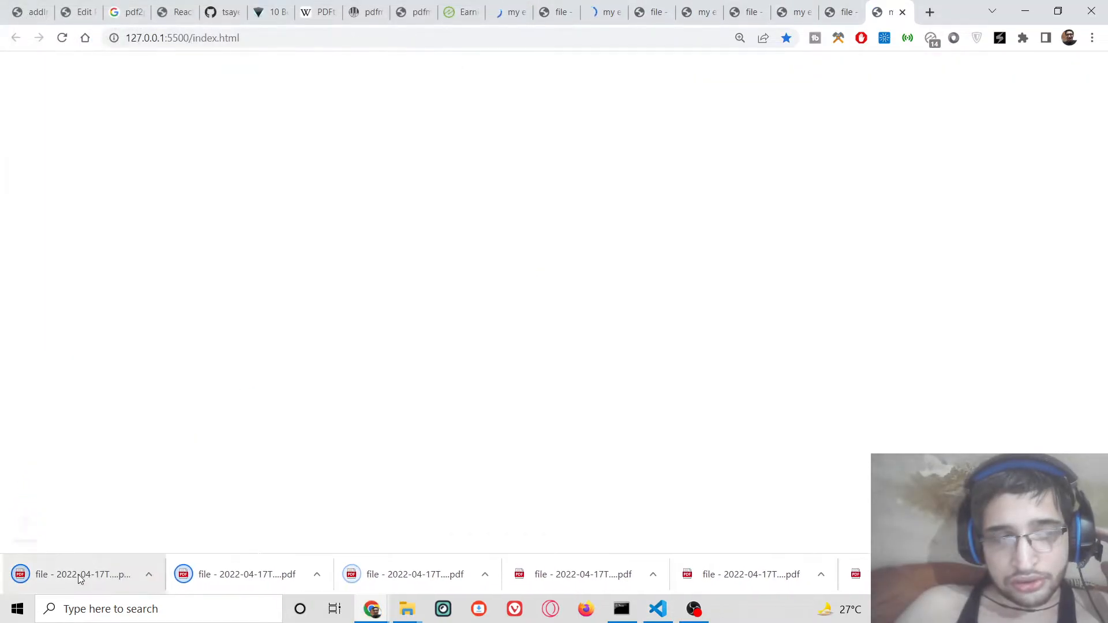
Step: View the regenerated red watermark PDF, recheck the code, and open a blank tab
{"action": "left_click", "coordinate": [83, 574]}
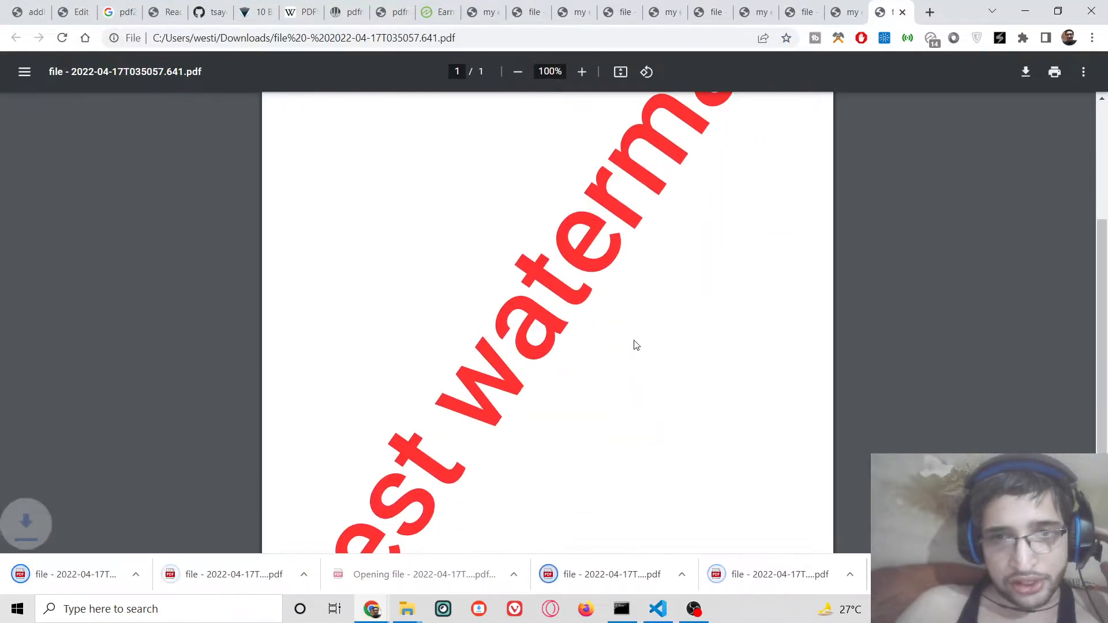
{"action": "scroll", "scroll_direction": "down", "scroll_amount": 3}
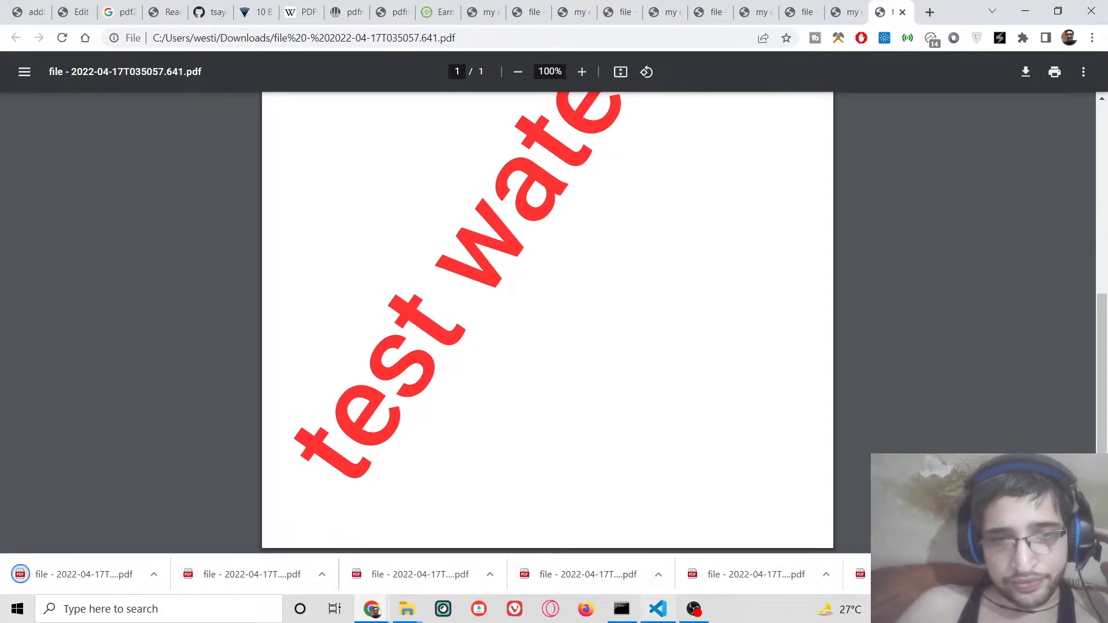
{"action": "left_click", "coordinate": [657, 608]}
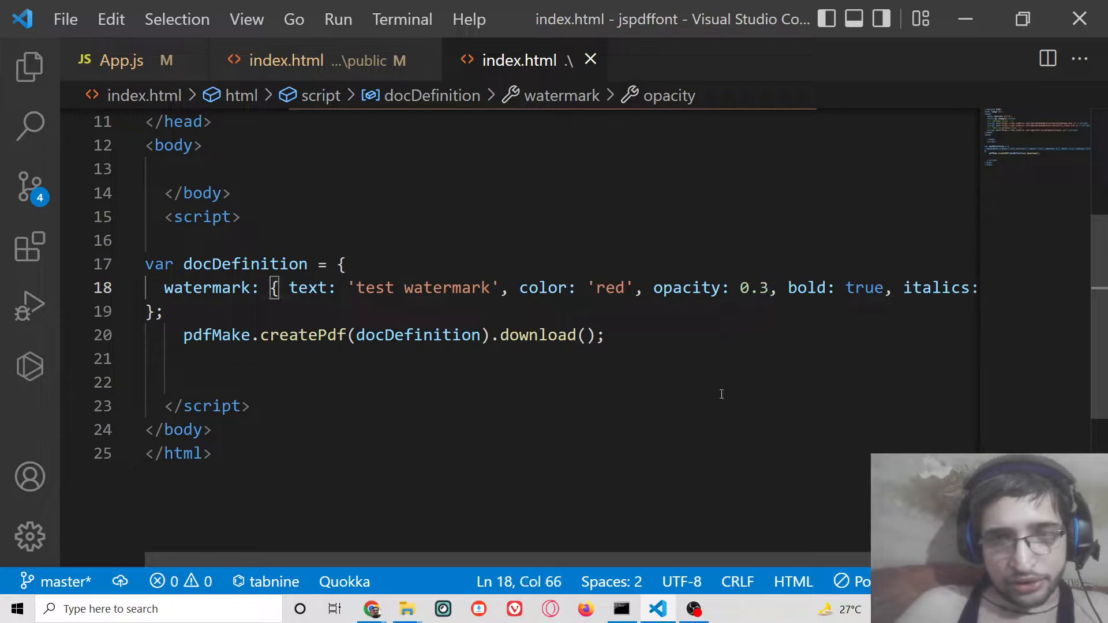
{"action": "scroll", "scroll_direction": "right", "scroll_amount": 3}
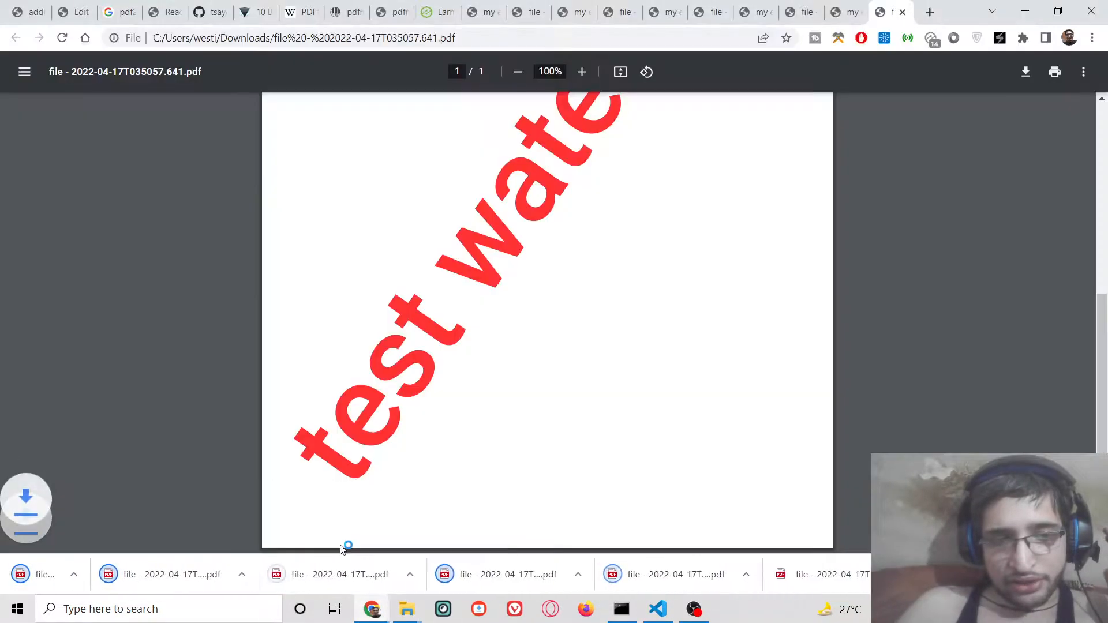
{"action": "left_click", "coordinate": [929, 12]}
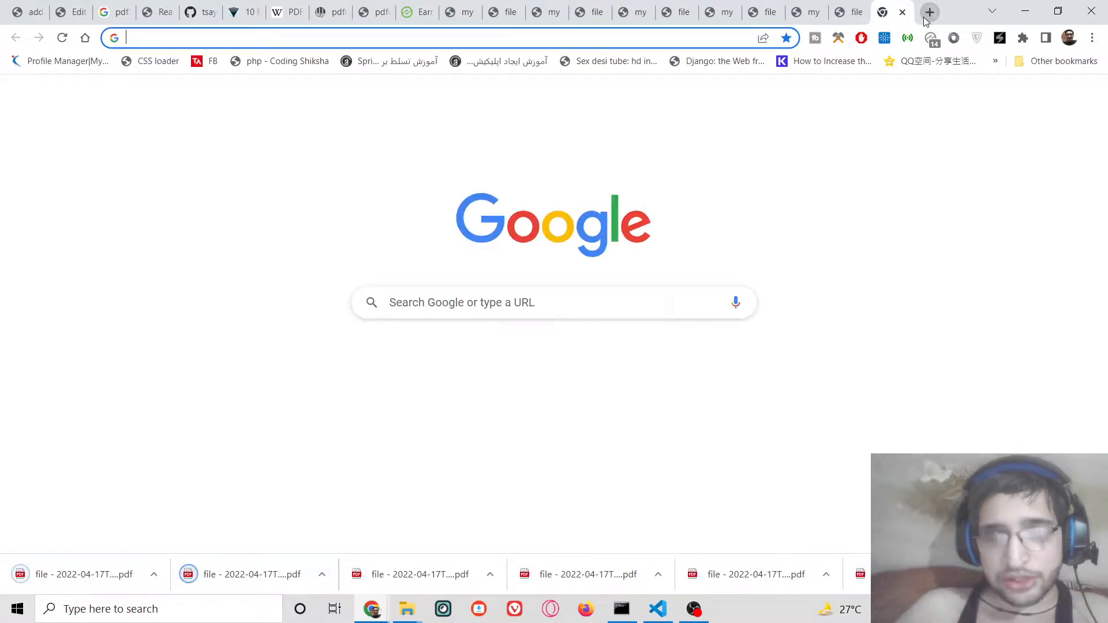
Step: Search 'pdfmake.js add page', visit pdfmake.org, then return to the Edit Post tab
{"action": "type", "text": "pdfmake.js add page"}
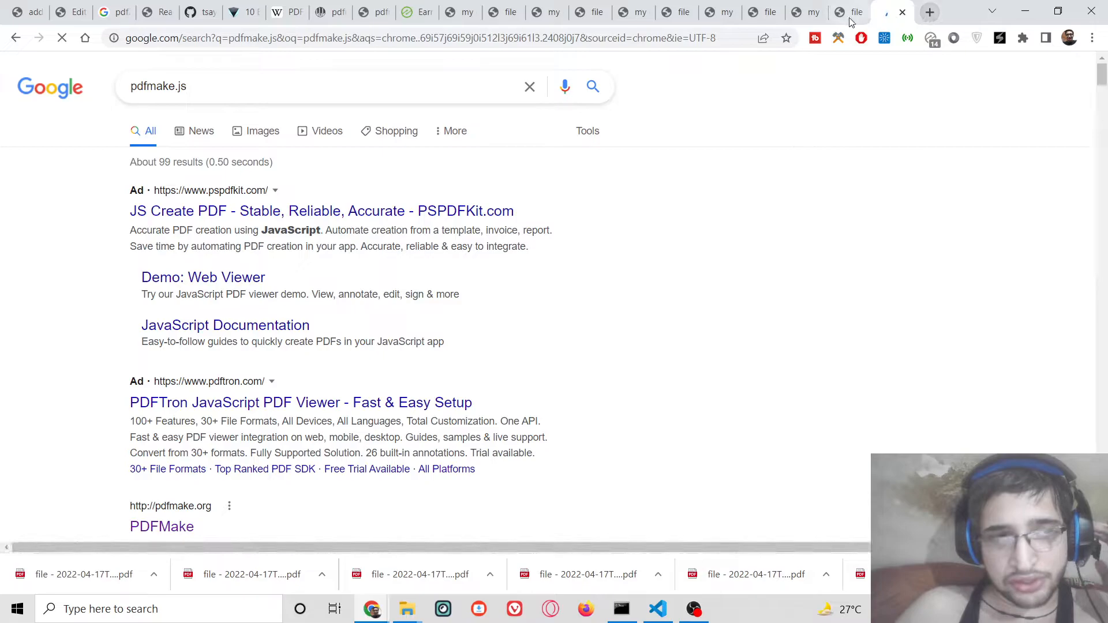
{"action": "left_click", "coordinate": [162, 526]}
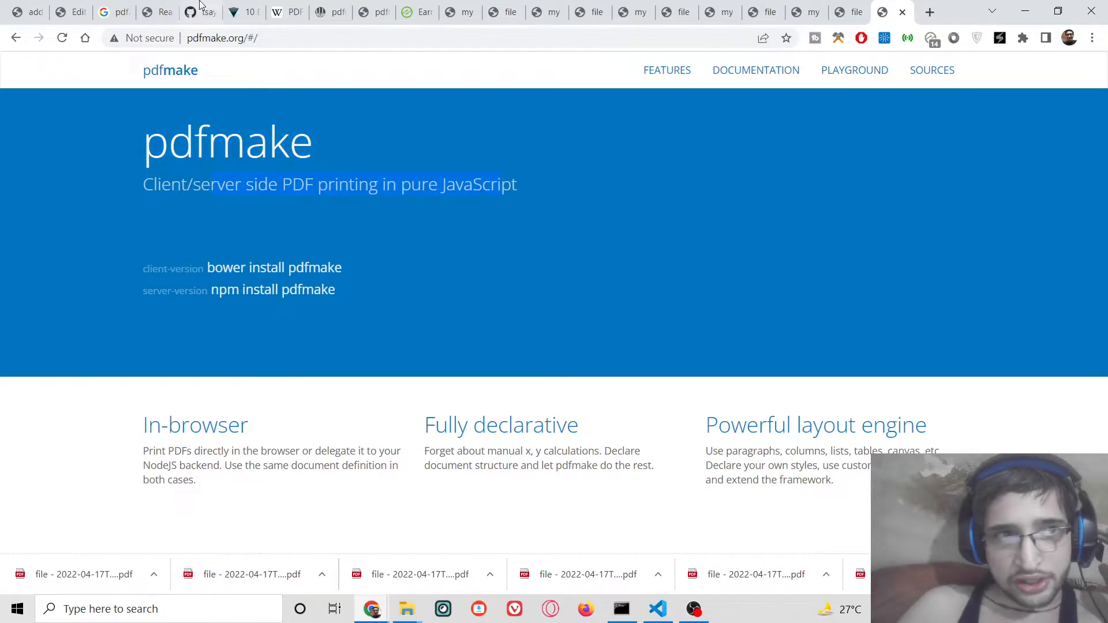
{"action": "left_click", "coordinate": [148, 12]}
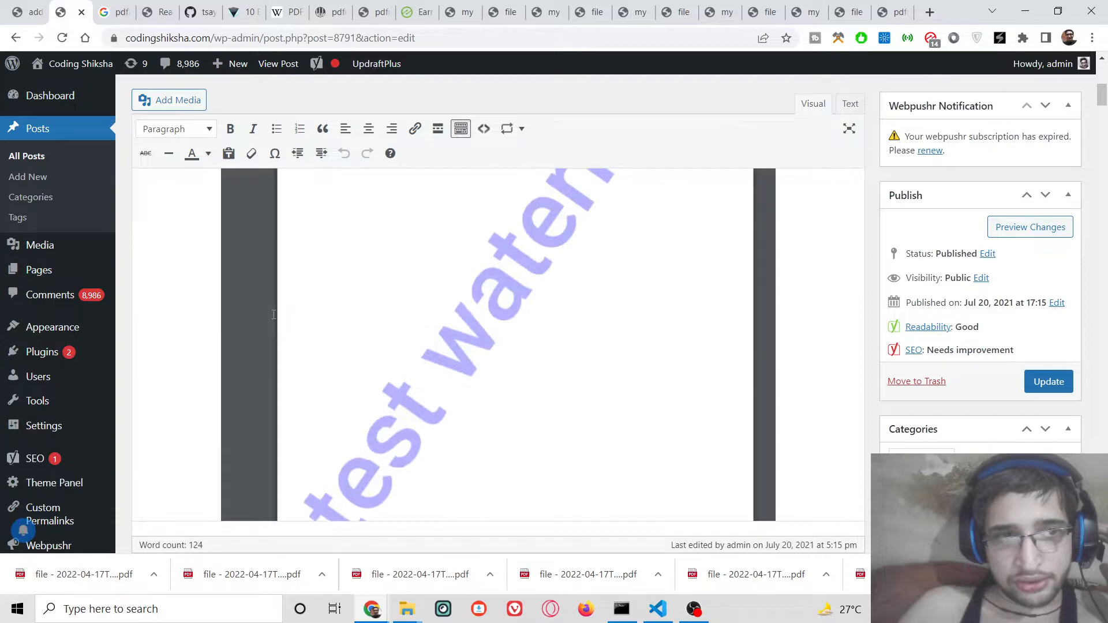
Step: Open the published watermark post in a new tab, then return to index.html
{"action": "scroll", "scroll_direction": "up", "scroll_amount": 3}
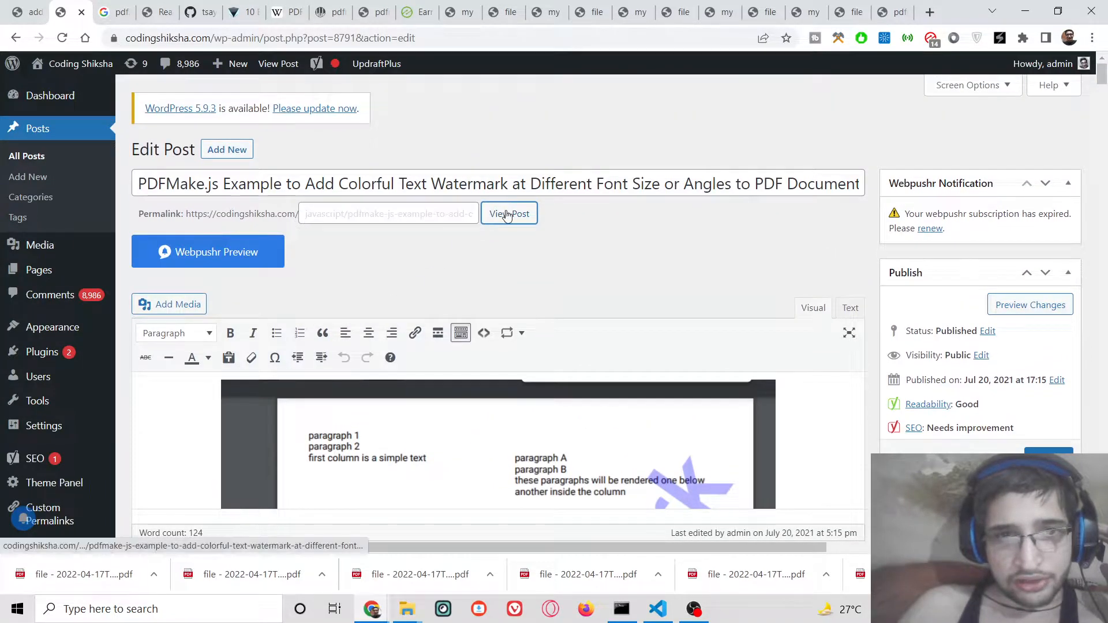
{"action": "right_click", "coordinate": [510, 214]}
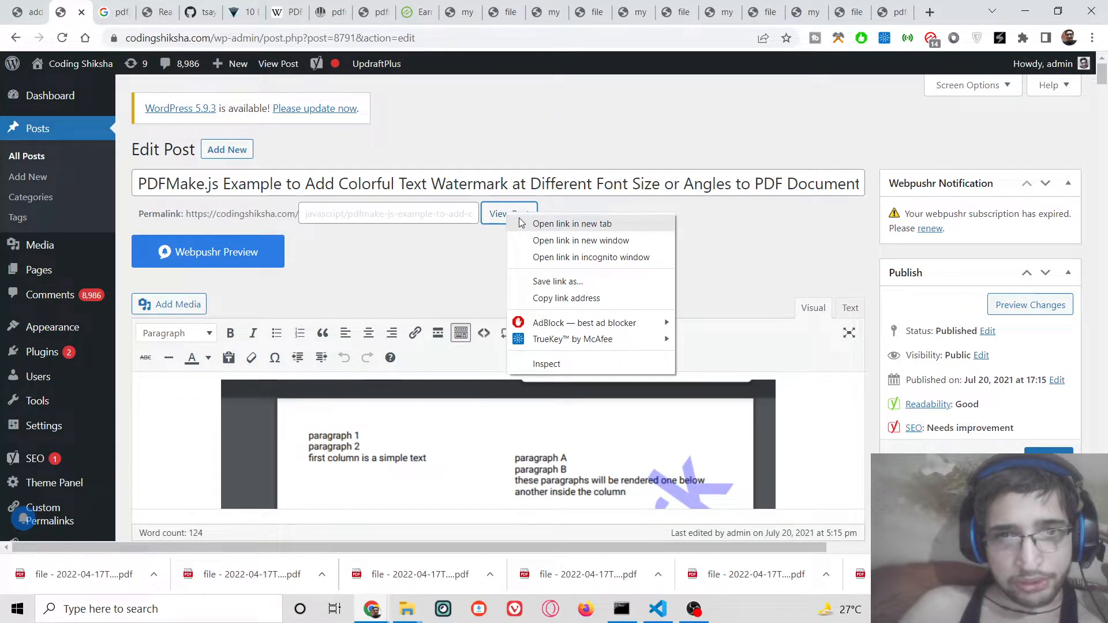
{"action": "left_click", "coordinate": [571, 224]}
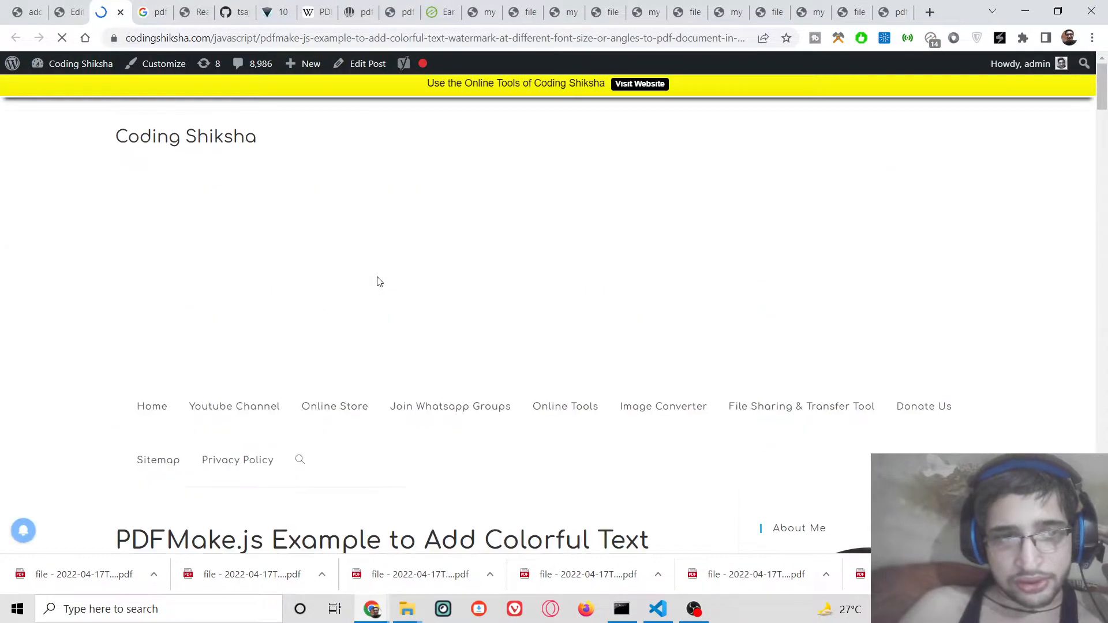
{"action": "scroll", "scroll_direction": "down", "scroll_amount": 3}
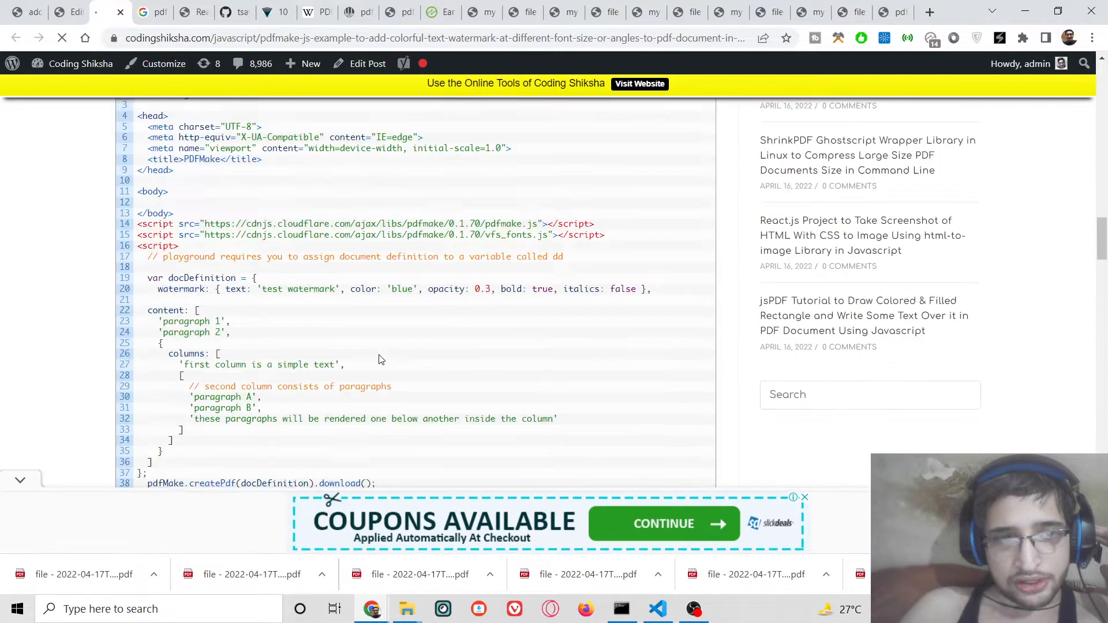
{"action": "left_click", "coordinate": [657, 608]}
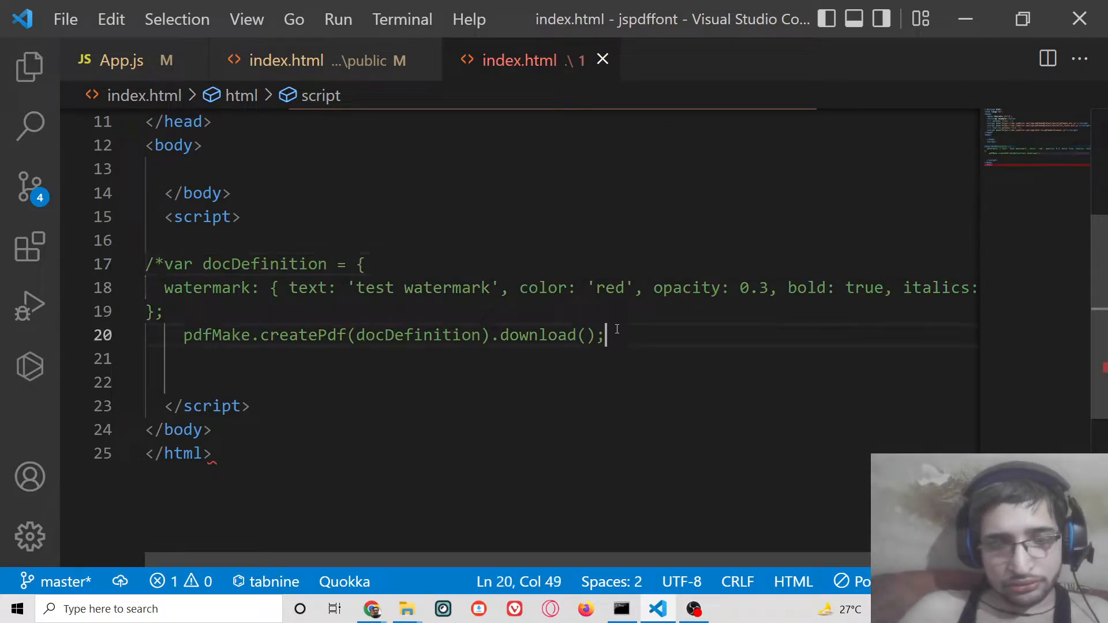
Step: Close the comment over the old code and add a 'Generate PDF' button calling generatePDF()
{"action": "type", "text": "*/"}
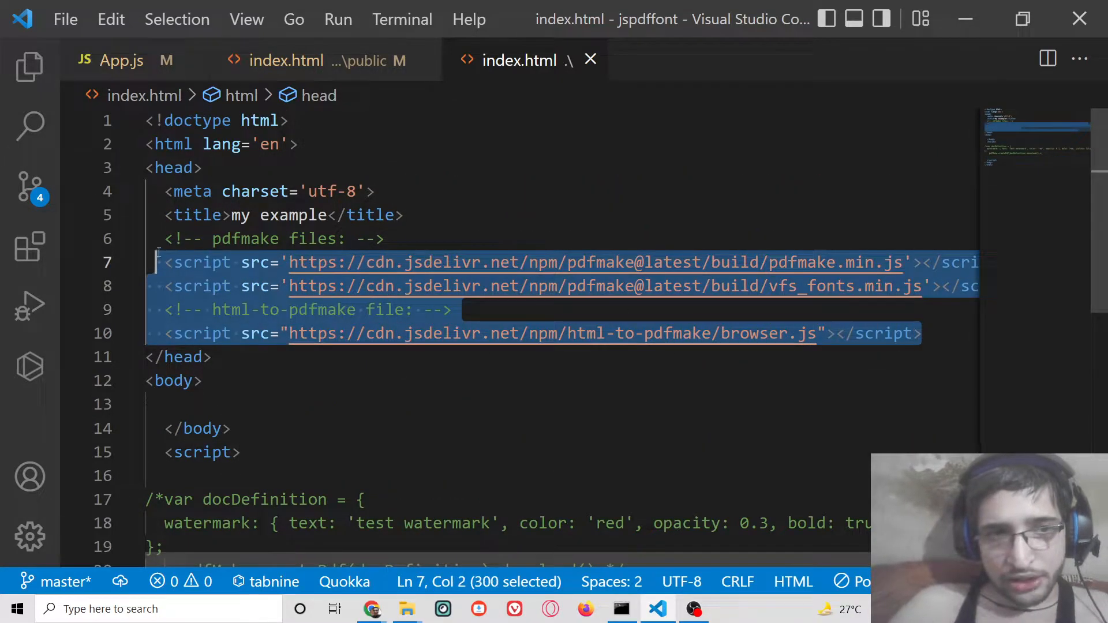
{"action": "mouse_move", "coordinate": [333, 406]}
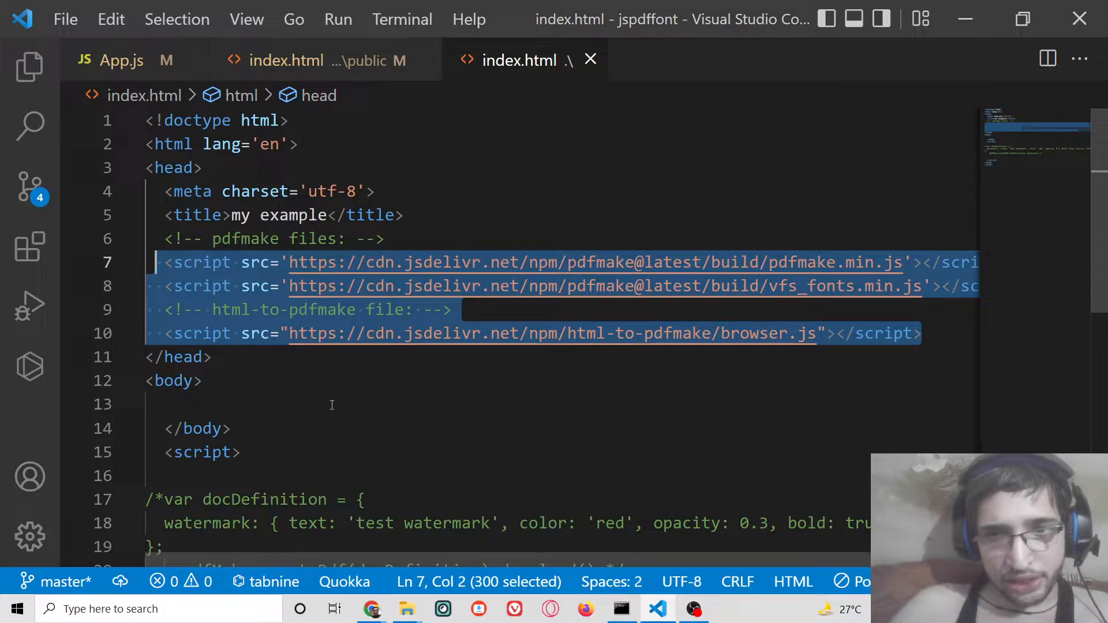
{"action": "type", "text": "button>Gene</button>"}
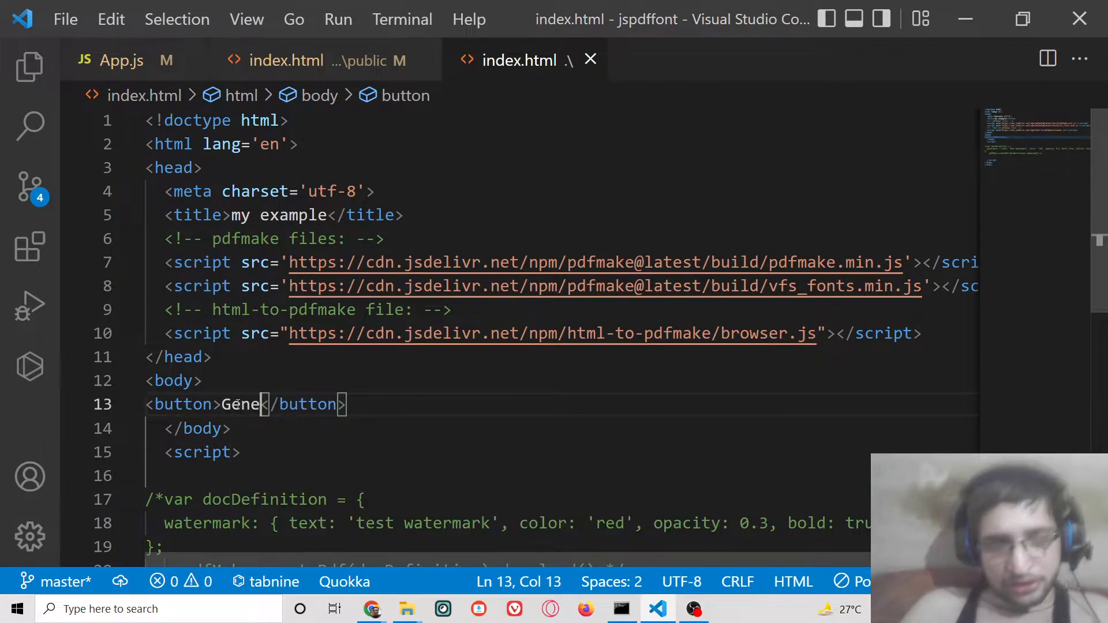
{"action": "type", "text": "rate PDF"}
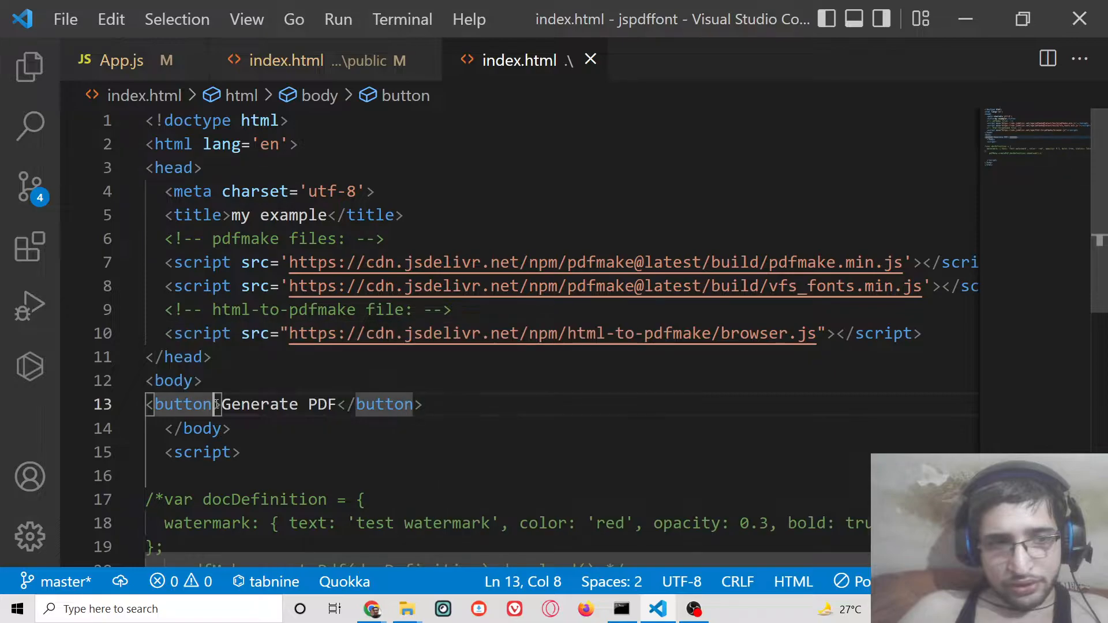
{"action": "type", "text": "onclick=\"\""}
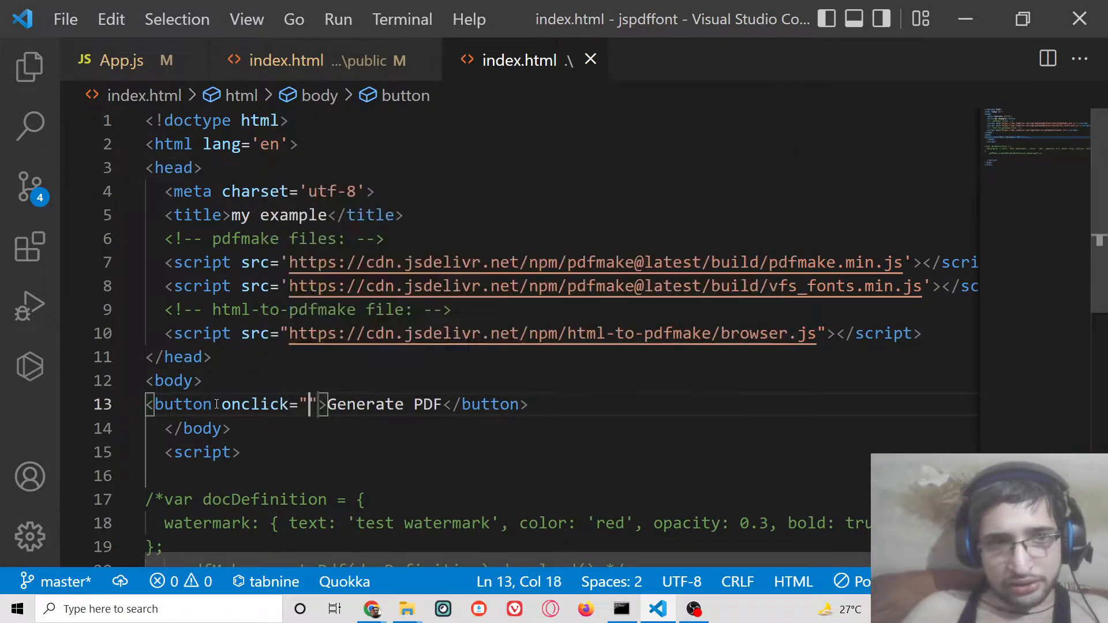
{"action": "type", "text": "gene"}
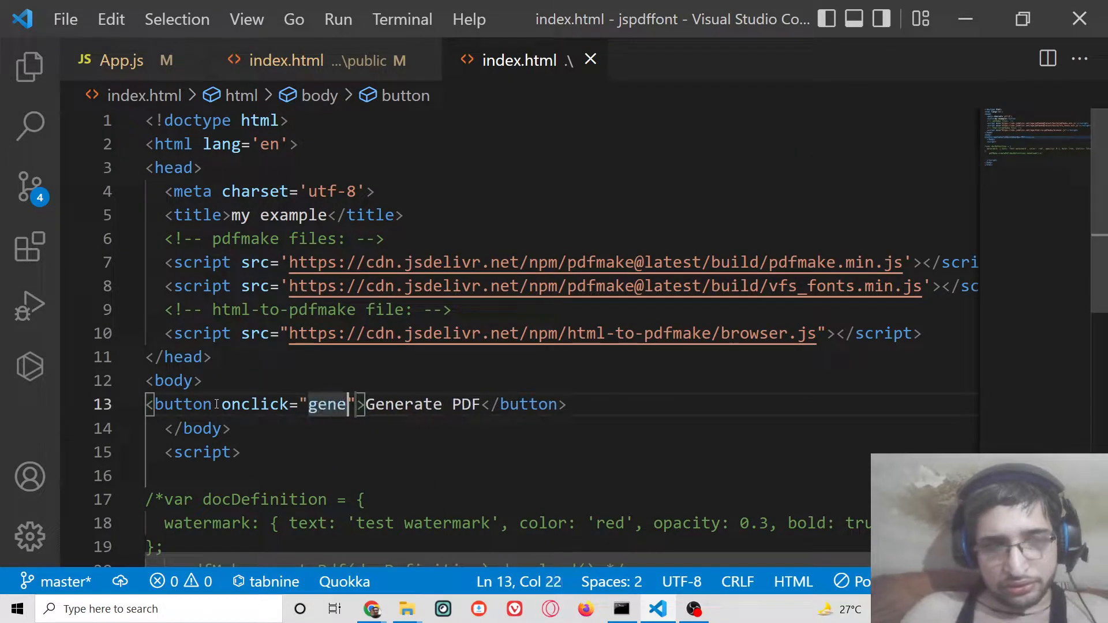
{"action": "type", "text": "ratePDF"}
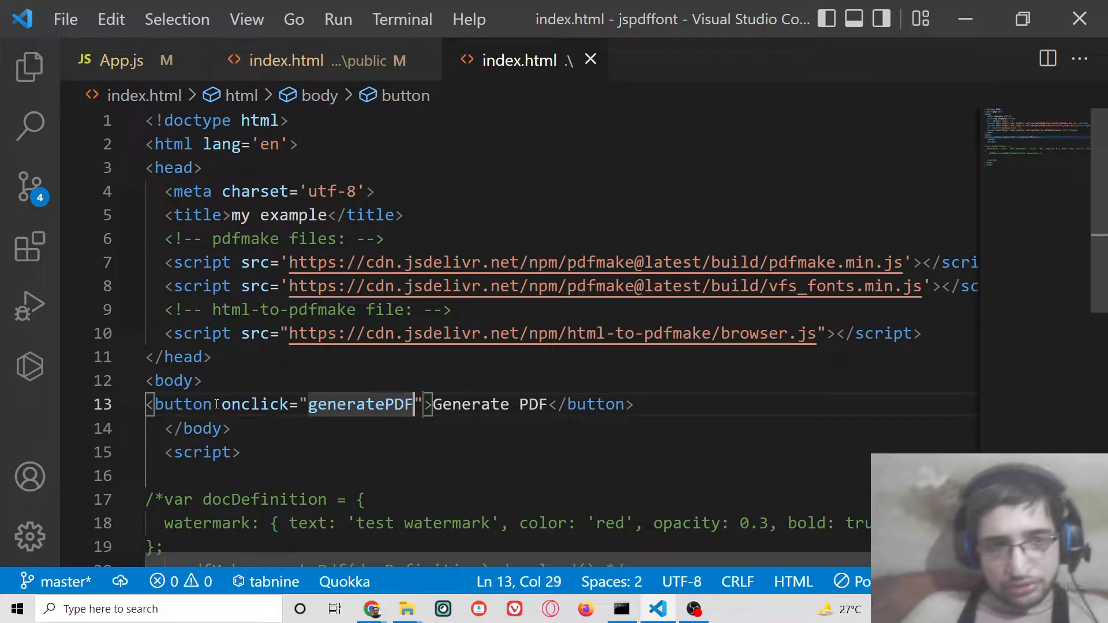
{"action": "type", "text": "()"}
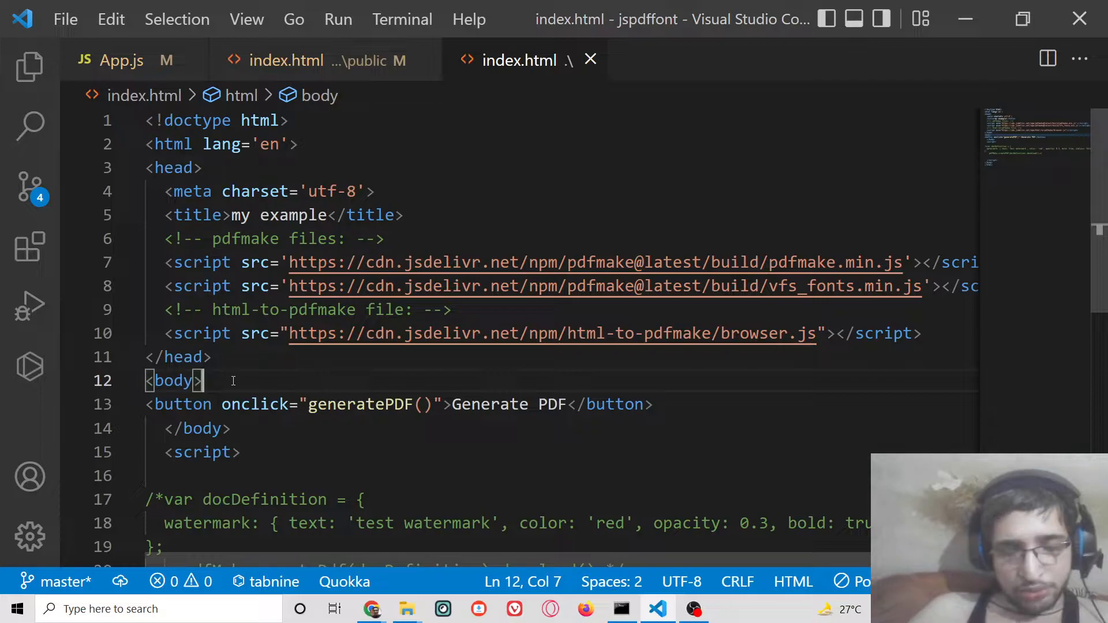
Step: Add a text input with id 'watermark' above the button
{"action": "type", "text": "input type=\"text\" name=\"\" id=\"\">"}
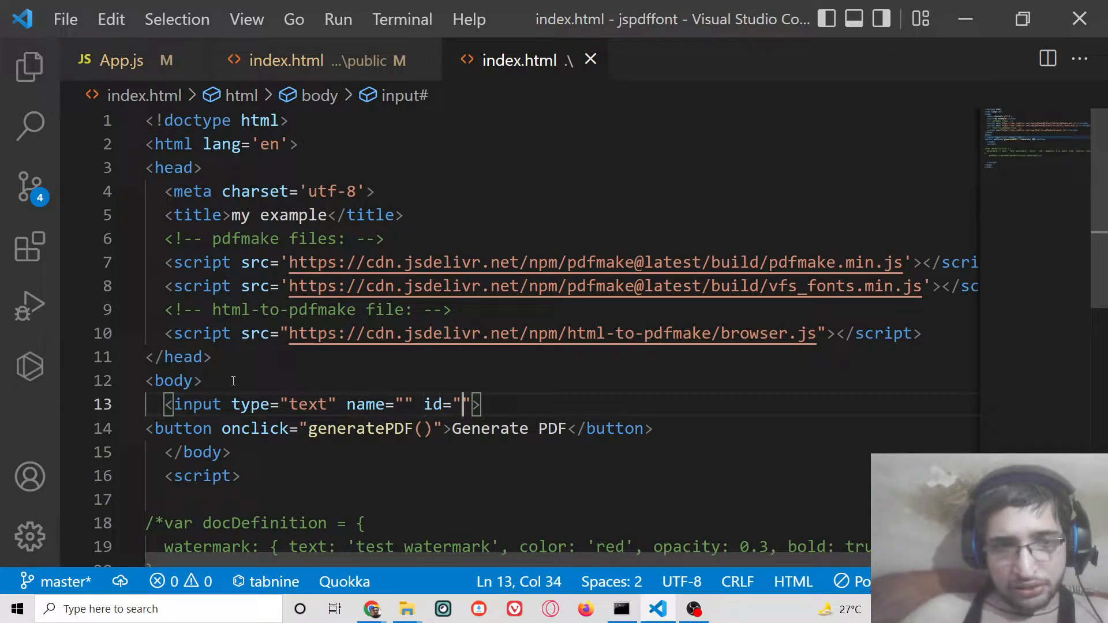
{"action": "type", "text": "watermark"}
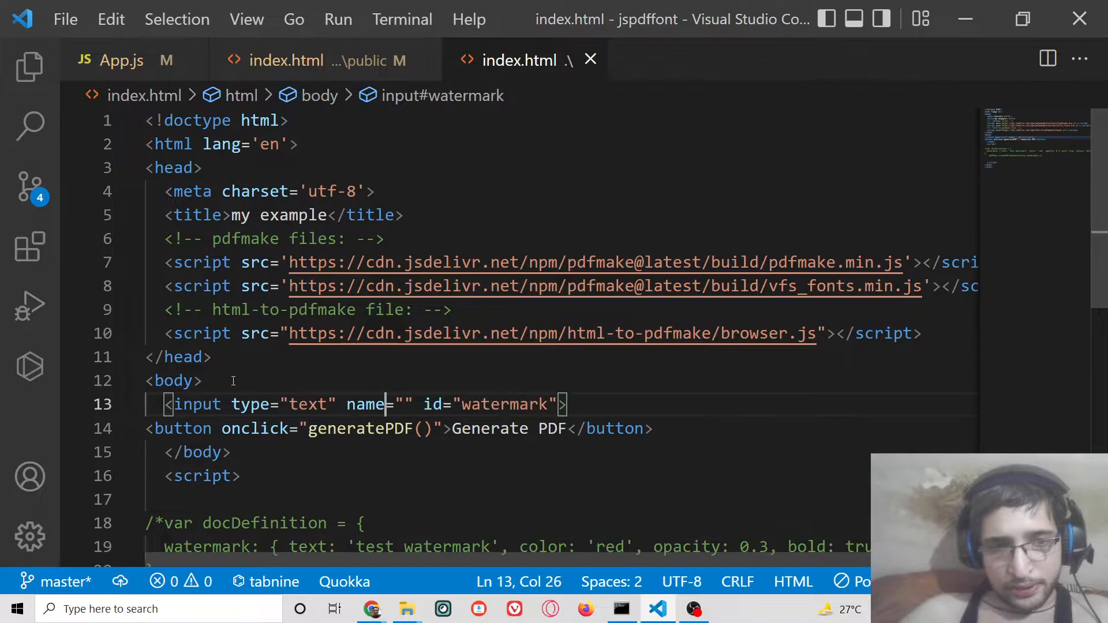
{"action": "left_click", "coordinate": [344, 404]}
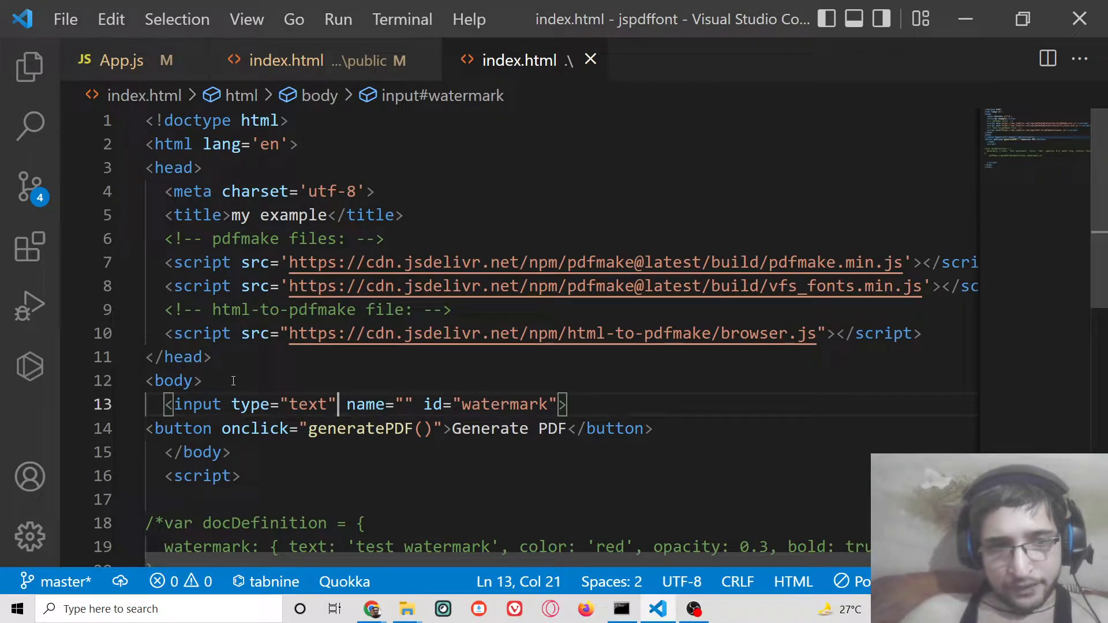
{"action": "scroll", "scroll_direction": "down", "scroll_amount": 3}
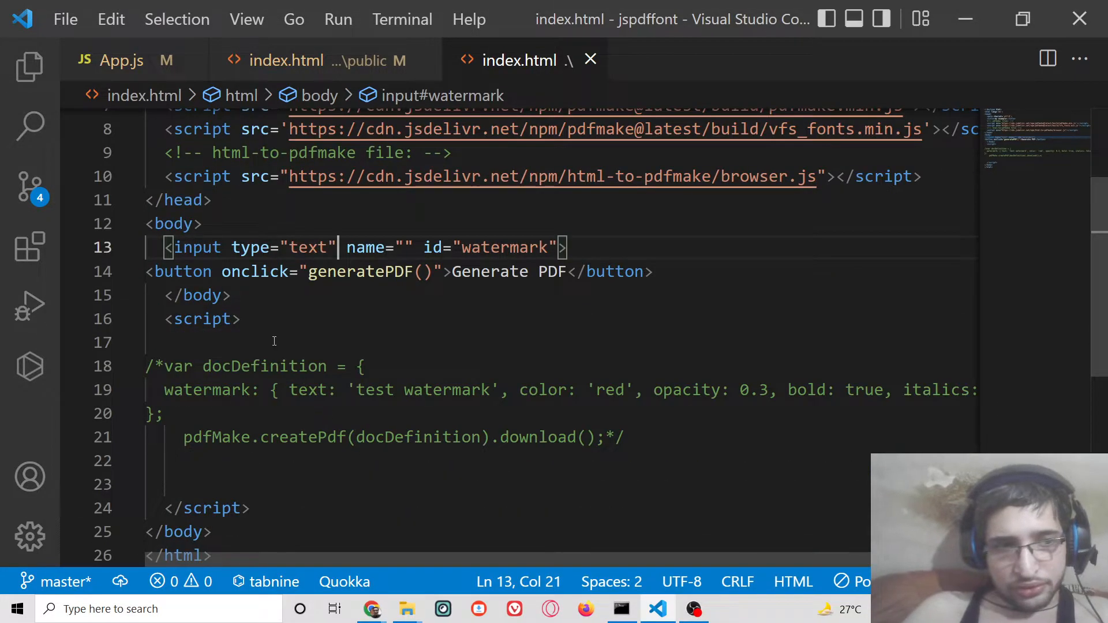
{"action": "type", "text": "func"}
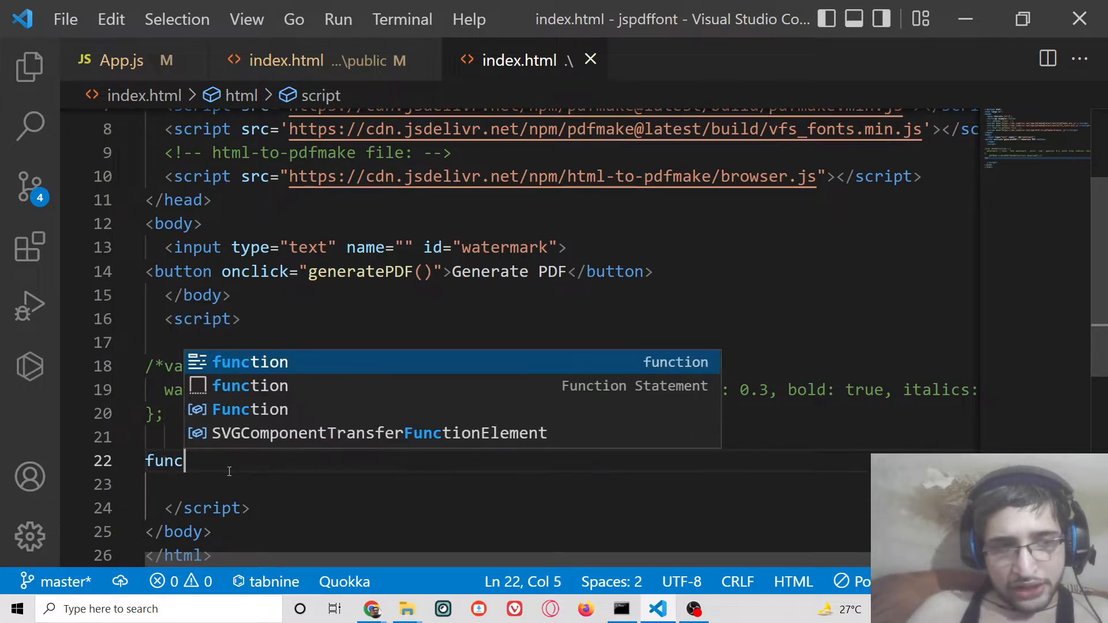
Step: Declare function generatePDF() containing a docDefinition object with a watermark key
{"action": "type", "text": "tion generatePDF(){"}
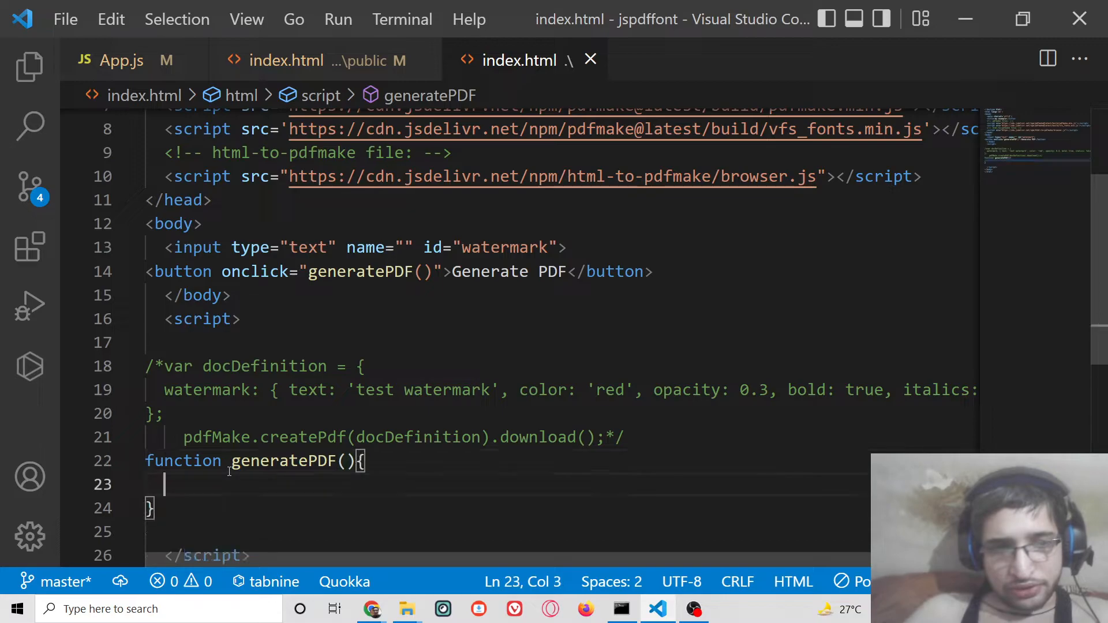
{"action": "scroll", "scroll_direction": "down", "scroll_amount": 3}
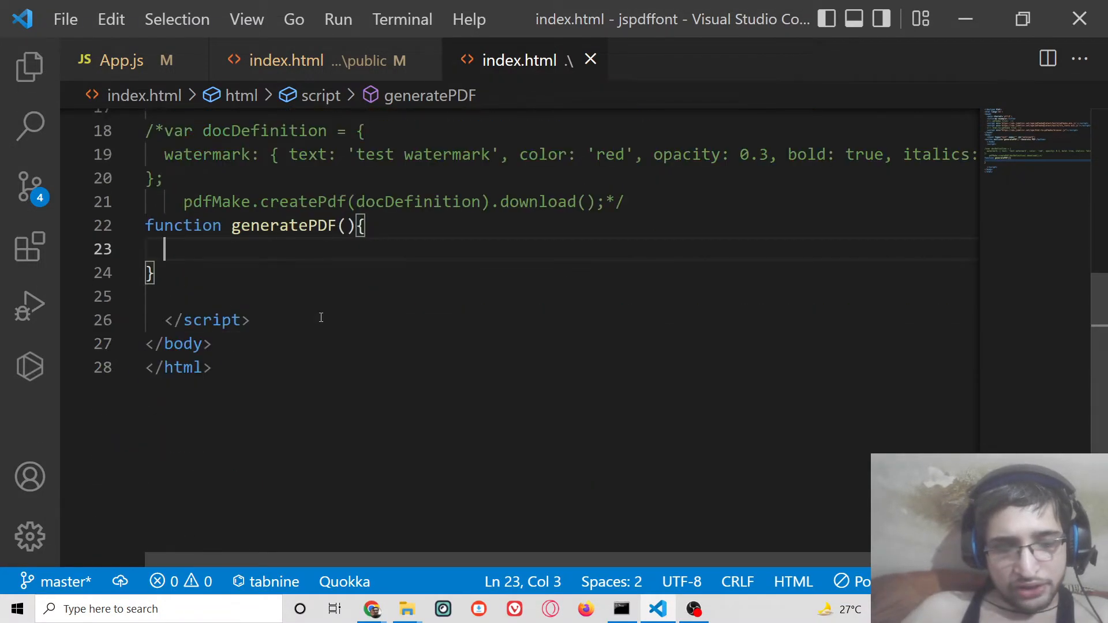
{"action": "type", "text": "var docDefinition ="}
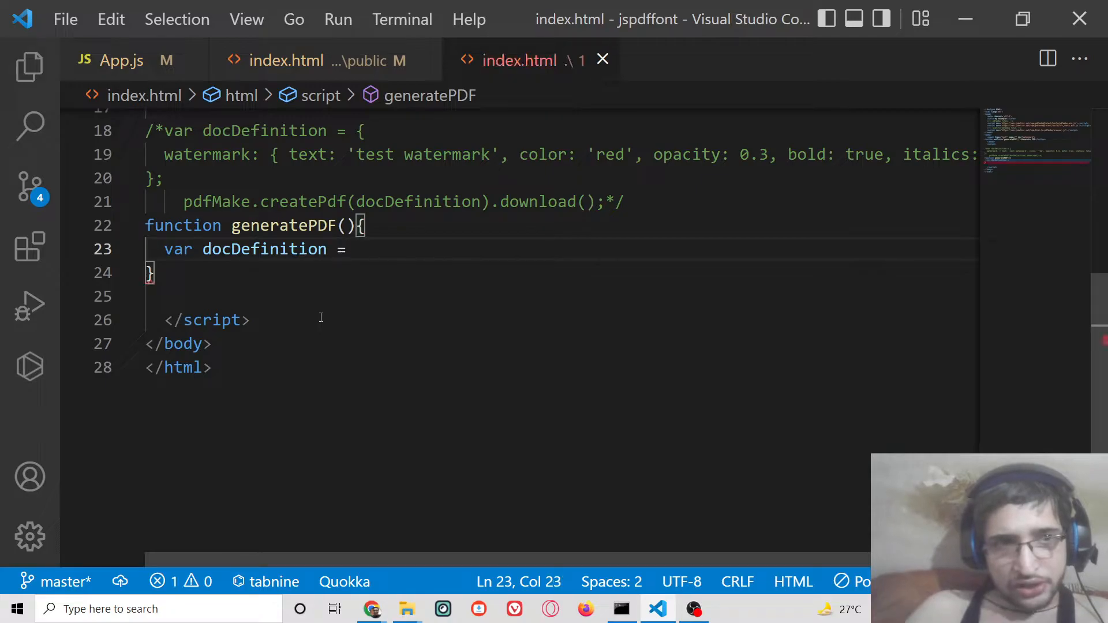
{"action": "type", "text": "{"}
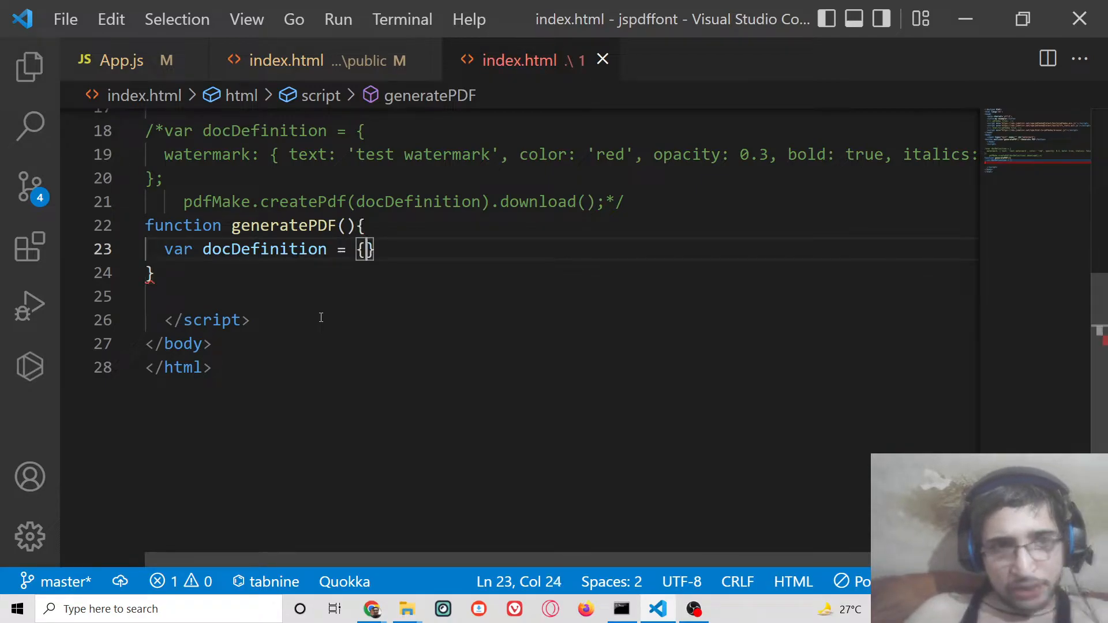
{"action": "type", "text": "watermark:{ text"}
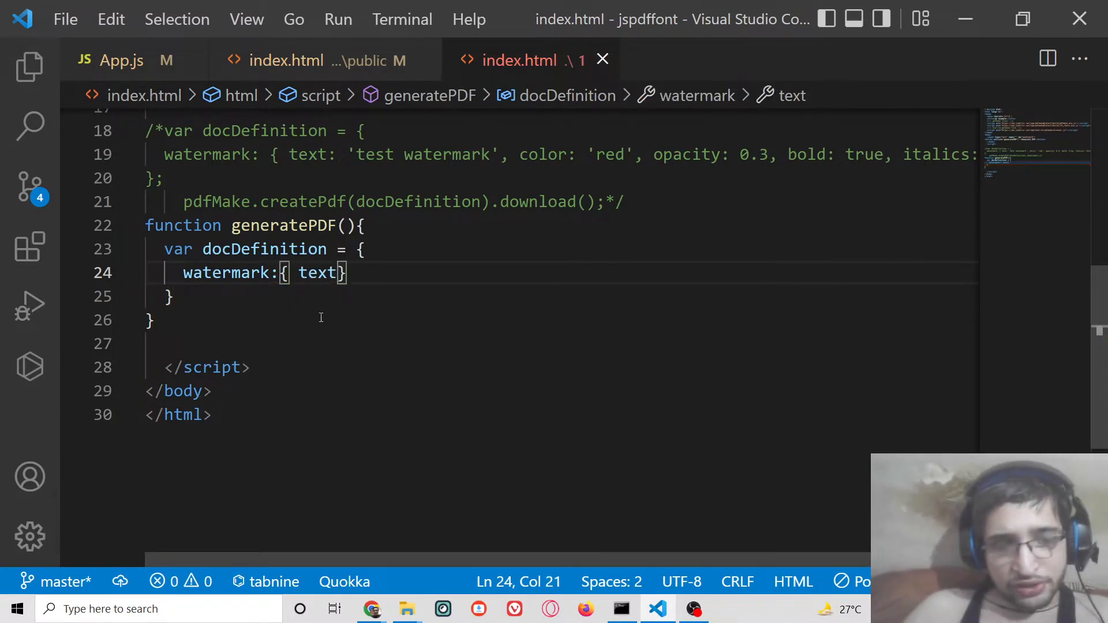
{"action": "type", "text": ":"}
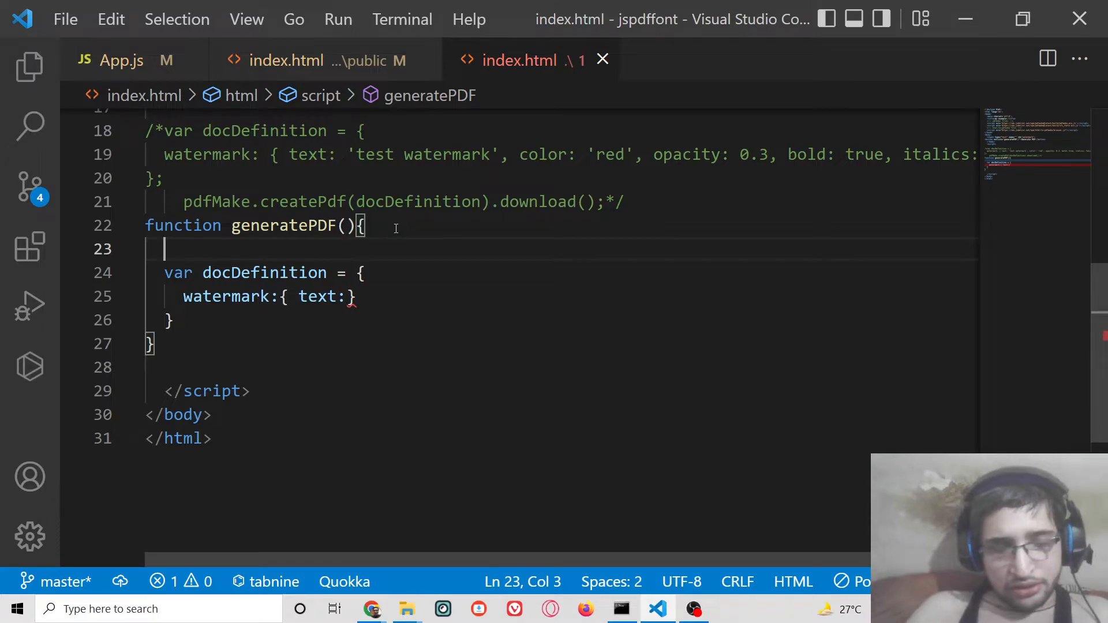
Step: Store the 'watermark' input's value in var text and use it as the watermark text
{"action": "type", "text": "var text ="}
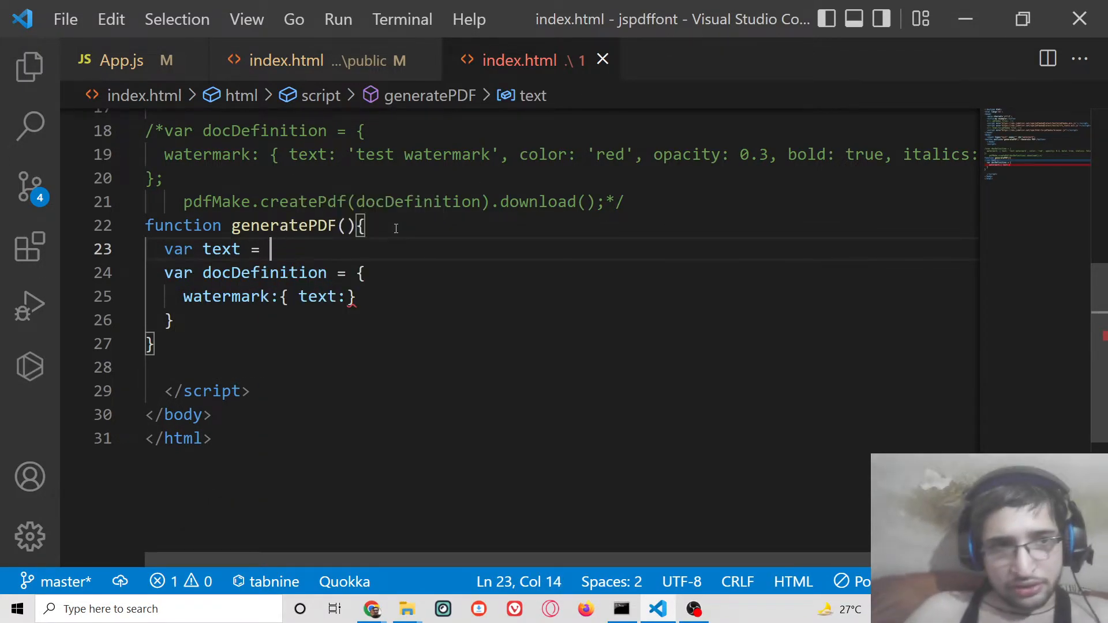
{"action": "type", "text": "document.gete"}
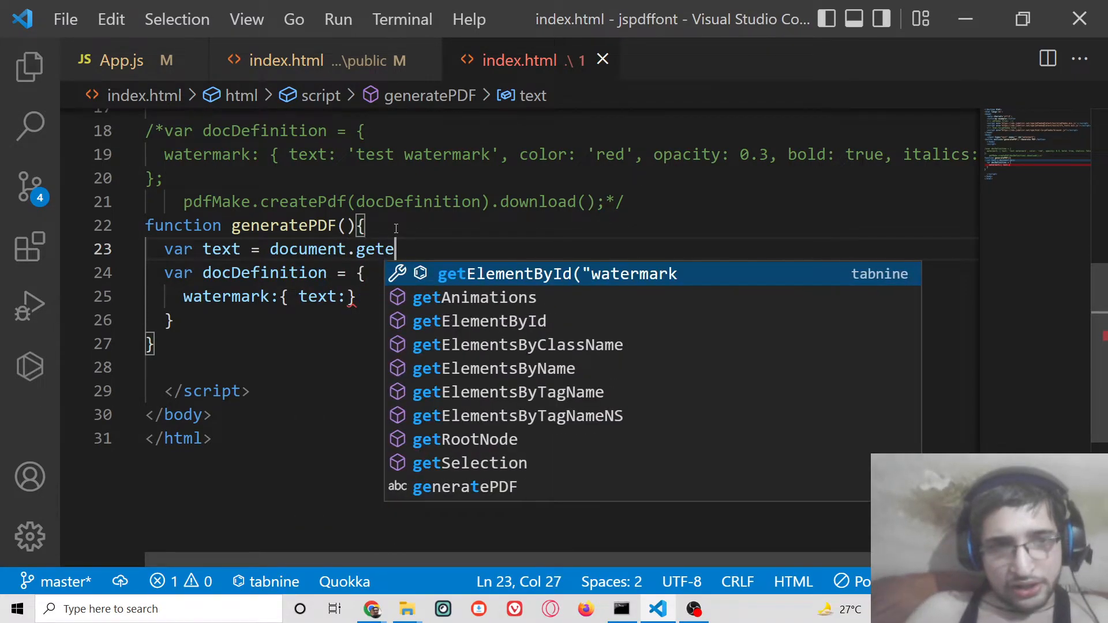
{"action": "left_click", "coordinate": [480, 321]}
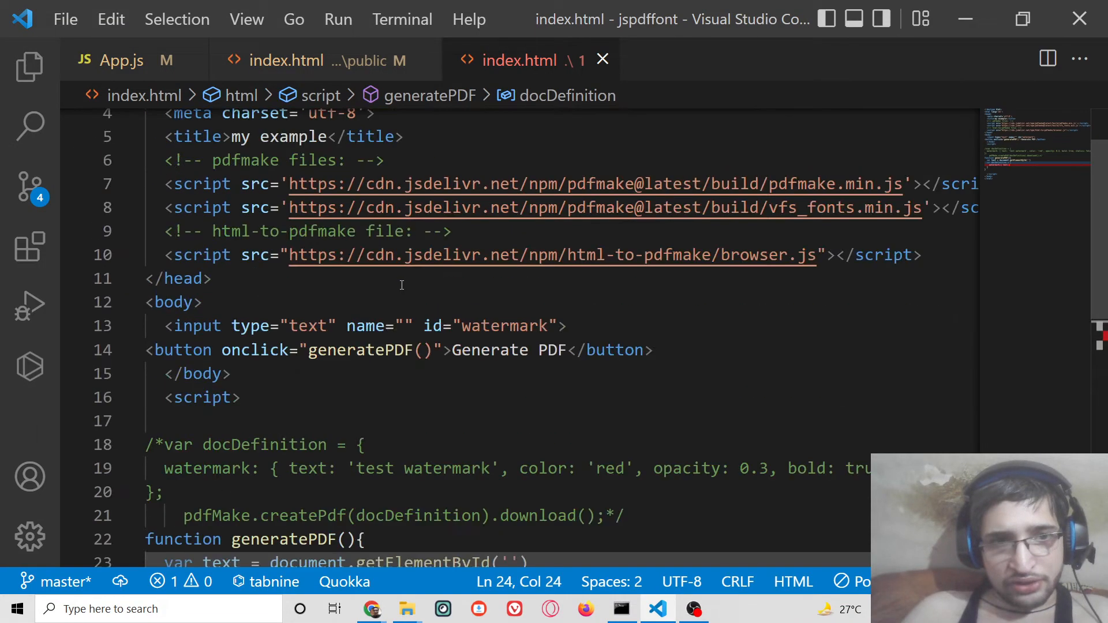
{"action": "scroll", "scroll_direction": "down", "scroll_amount": 3}
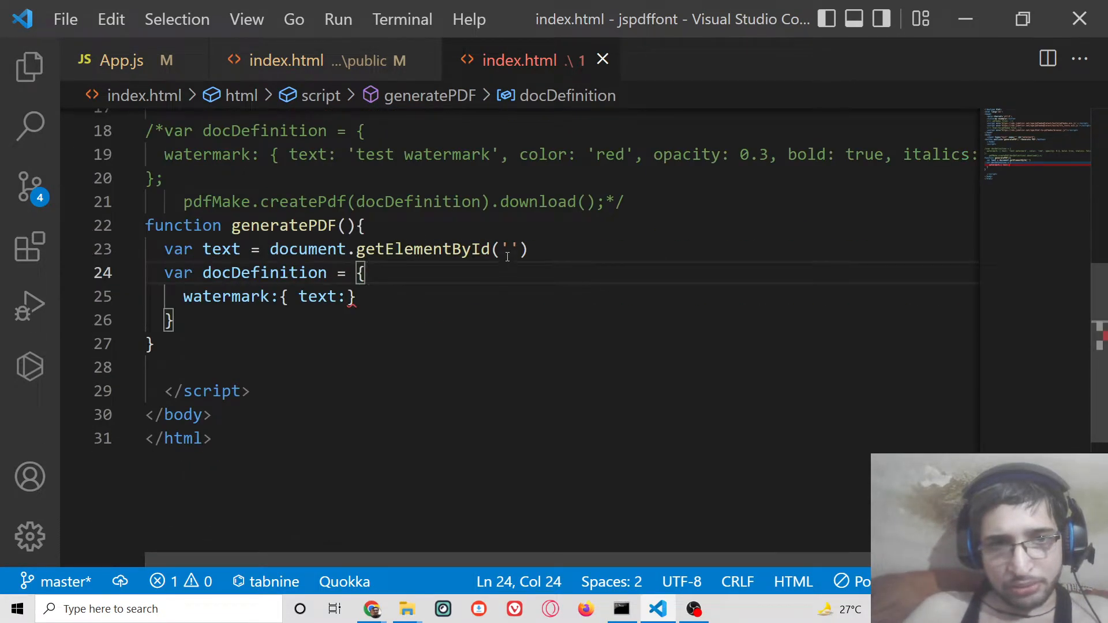
{"action": "type", "text": "watermark"}
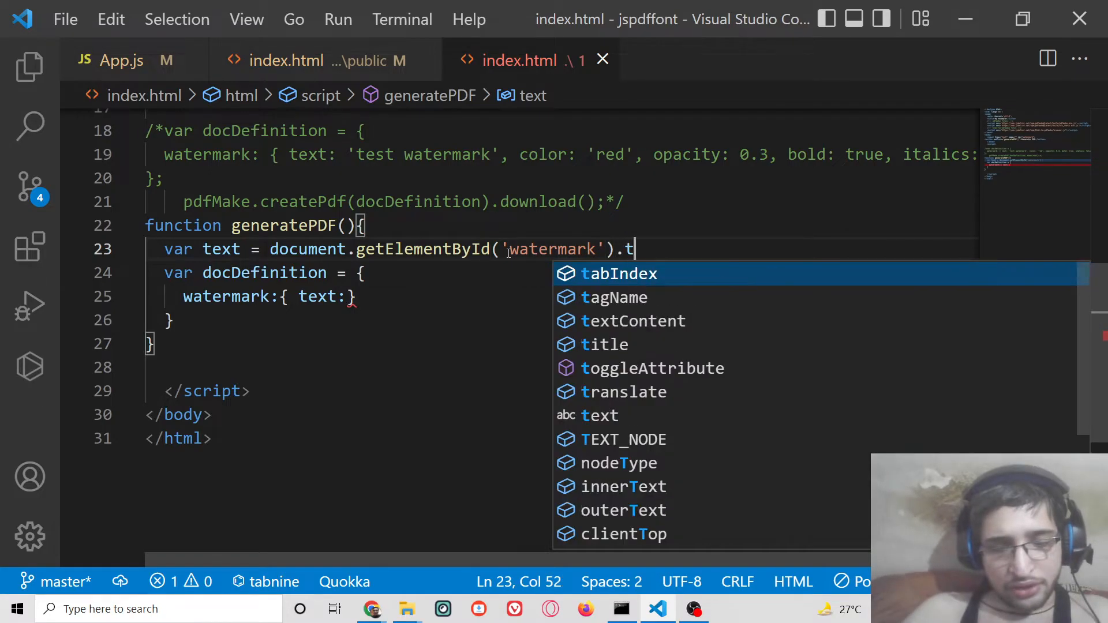
{"action": "type", "text": "ext"}
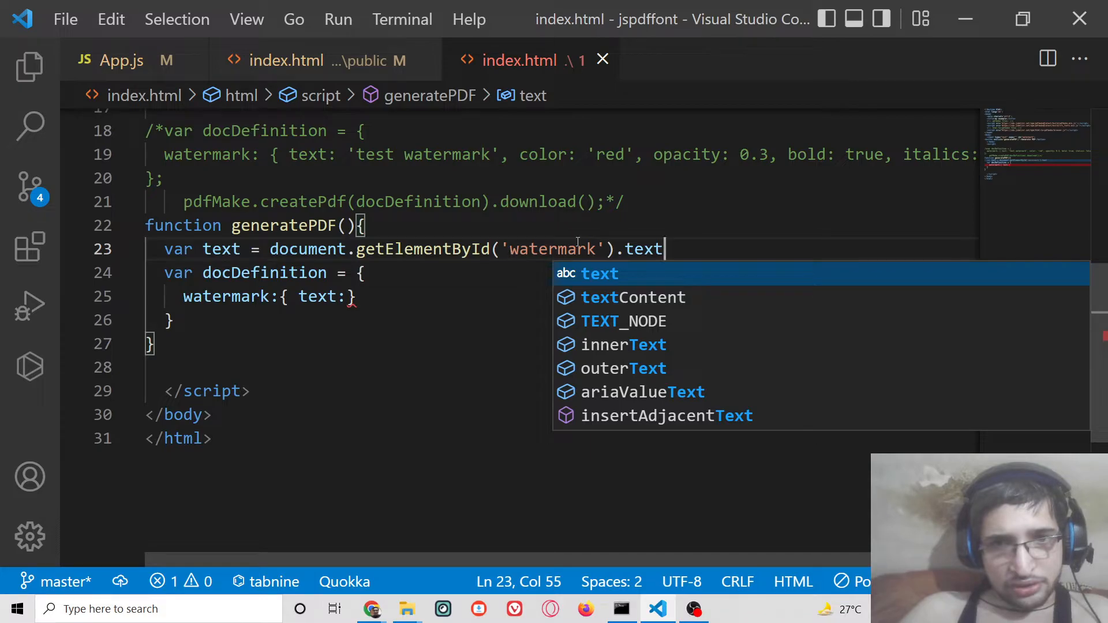
{"action": "type", "text": "valu"}
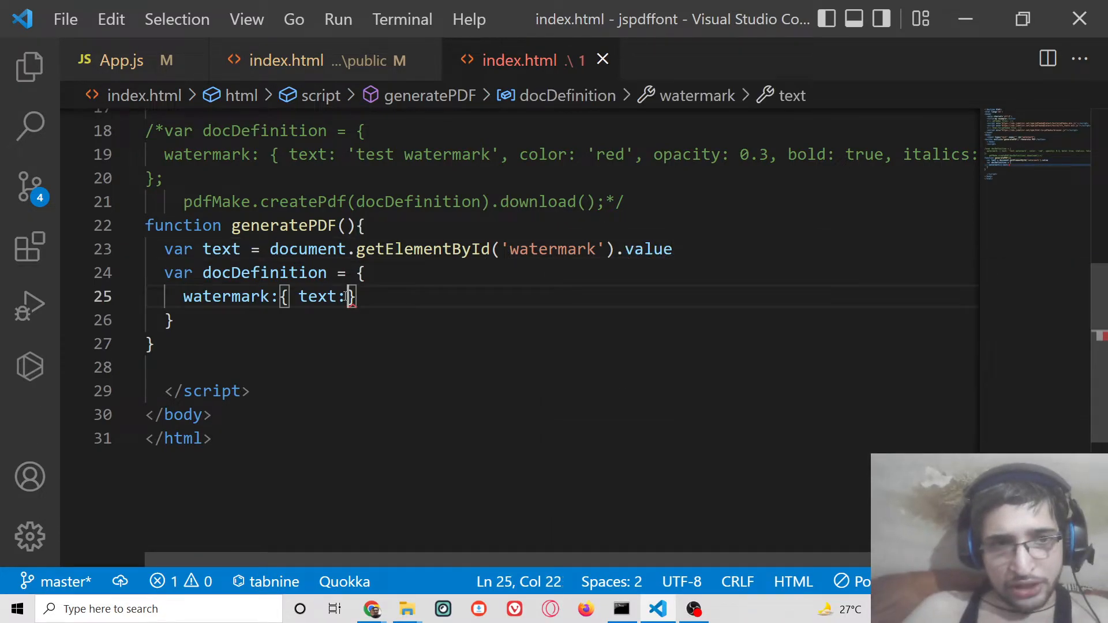
{"action": "type", "text": "text"}
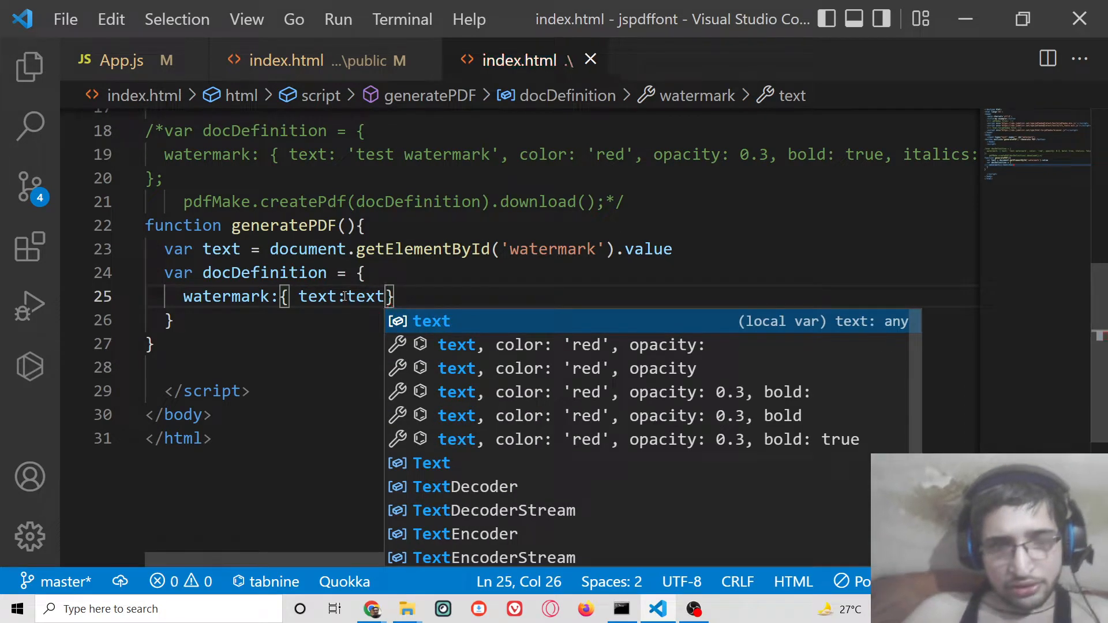
Step: Style the watermark with color 'green', opacity 0.3, bold true and italics false
{"action": "type", "text": ",color:"}
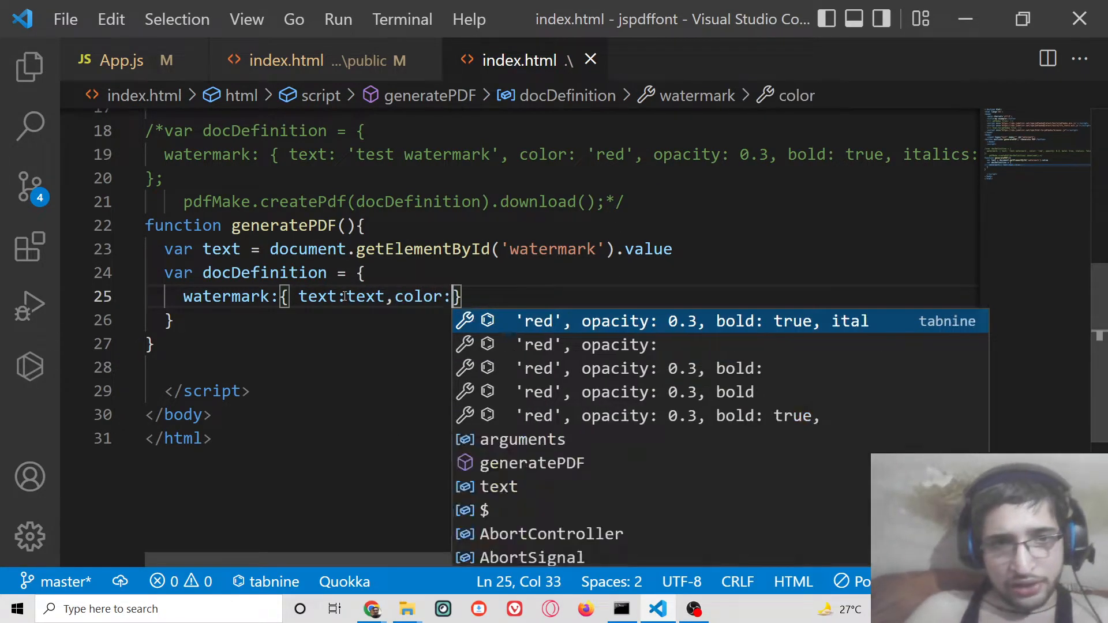
{"action": "type", "text": "'green'"}
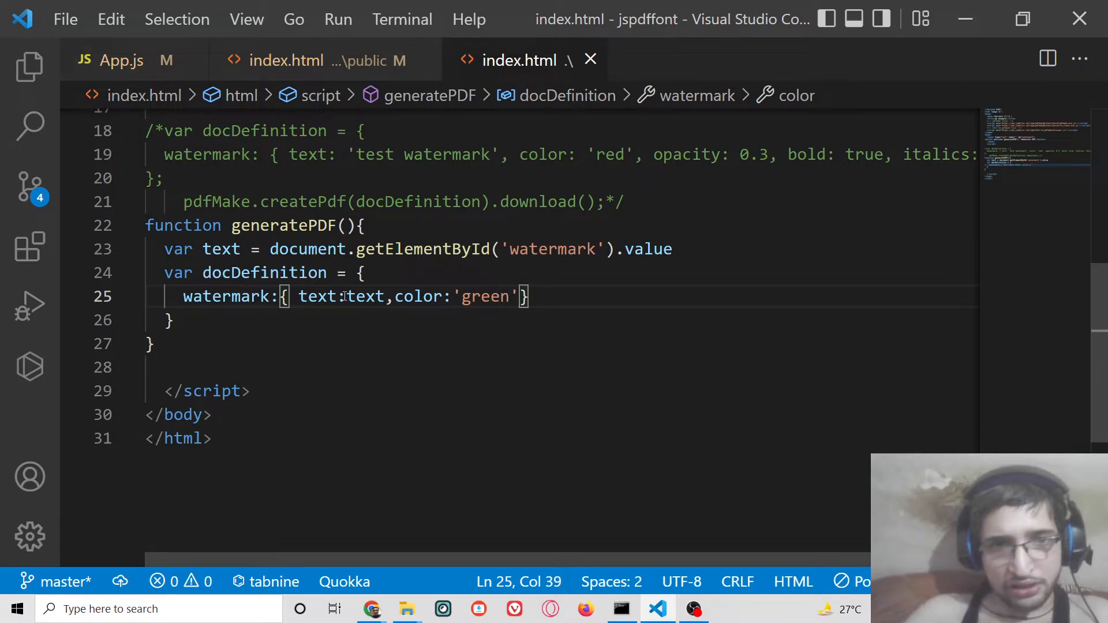
{"action": "type", "text": ","}
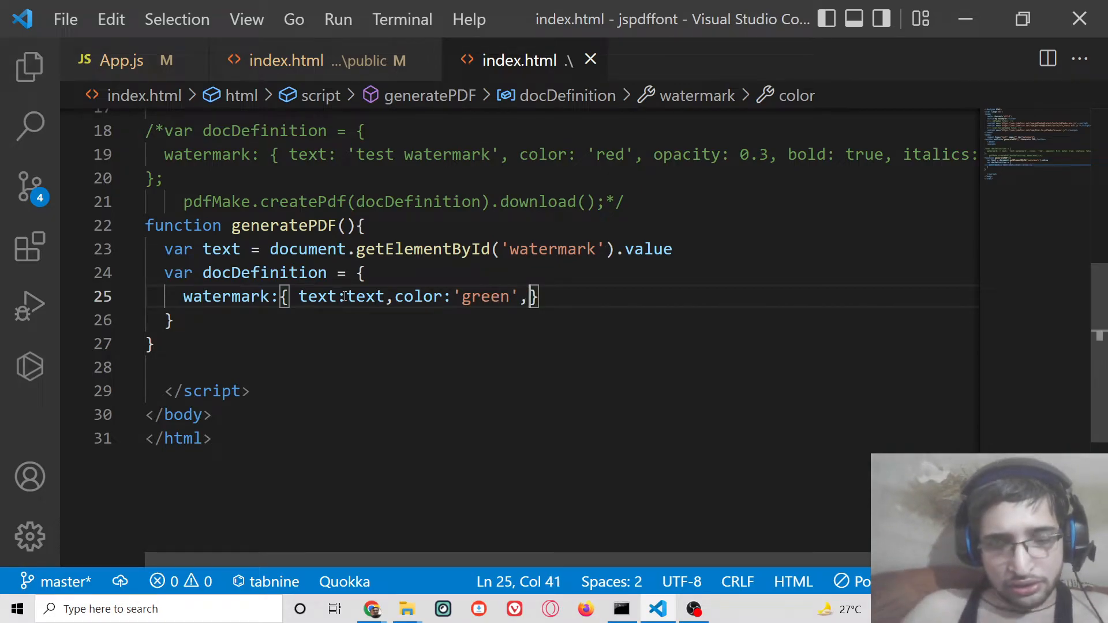
{"action": "type", "text": "opacity:'"}
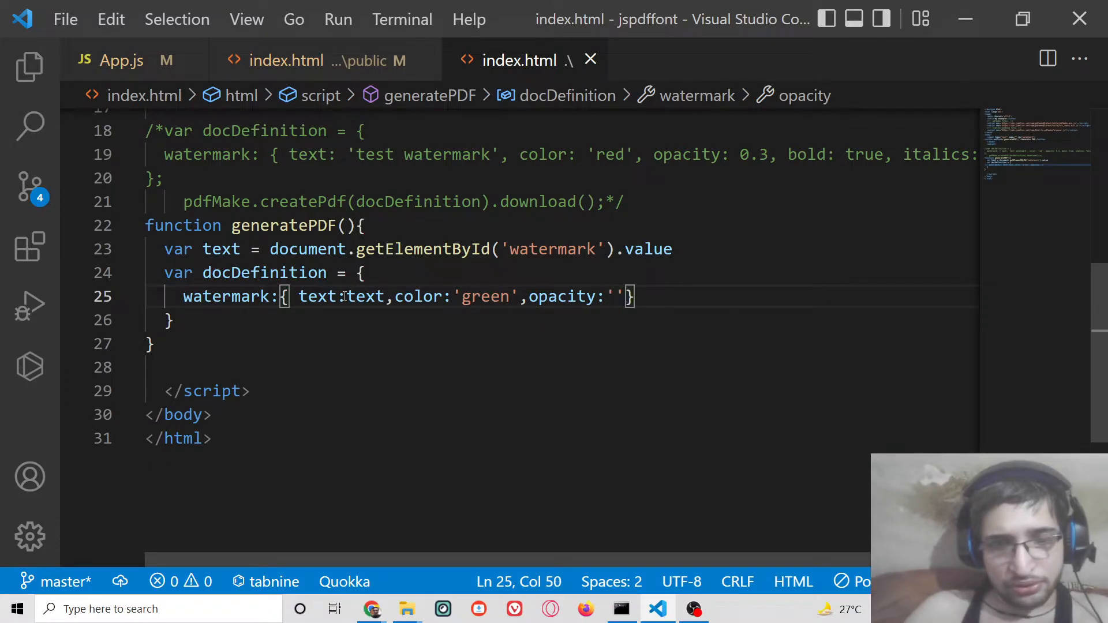
{"action": "type", "text": "0.3"}
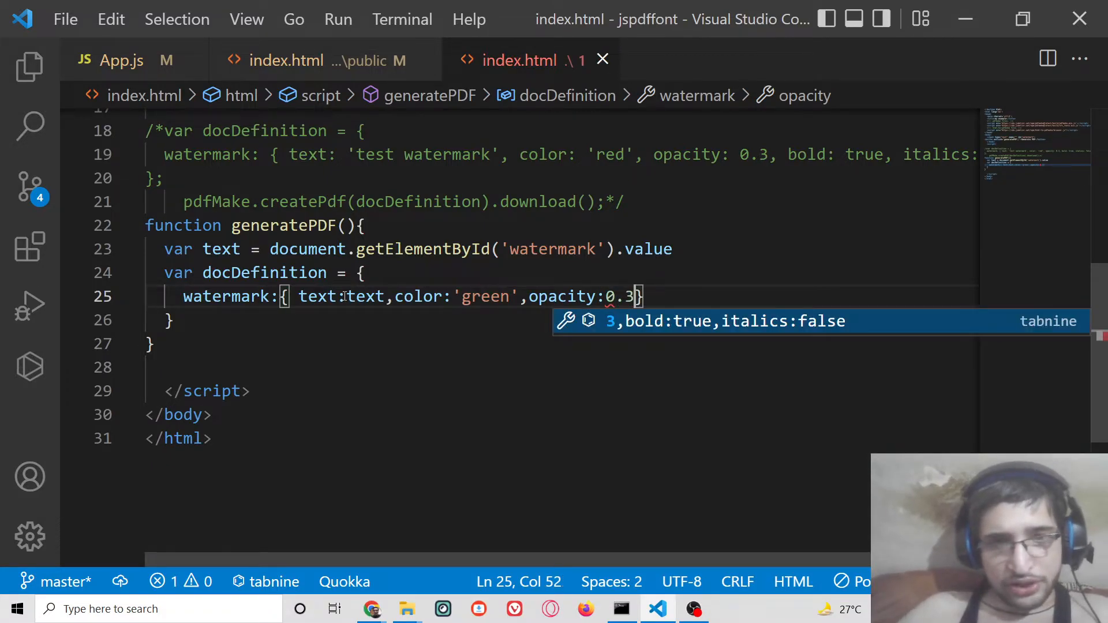
{"action": "type", "text": ",bold:true,italics:false"}
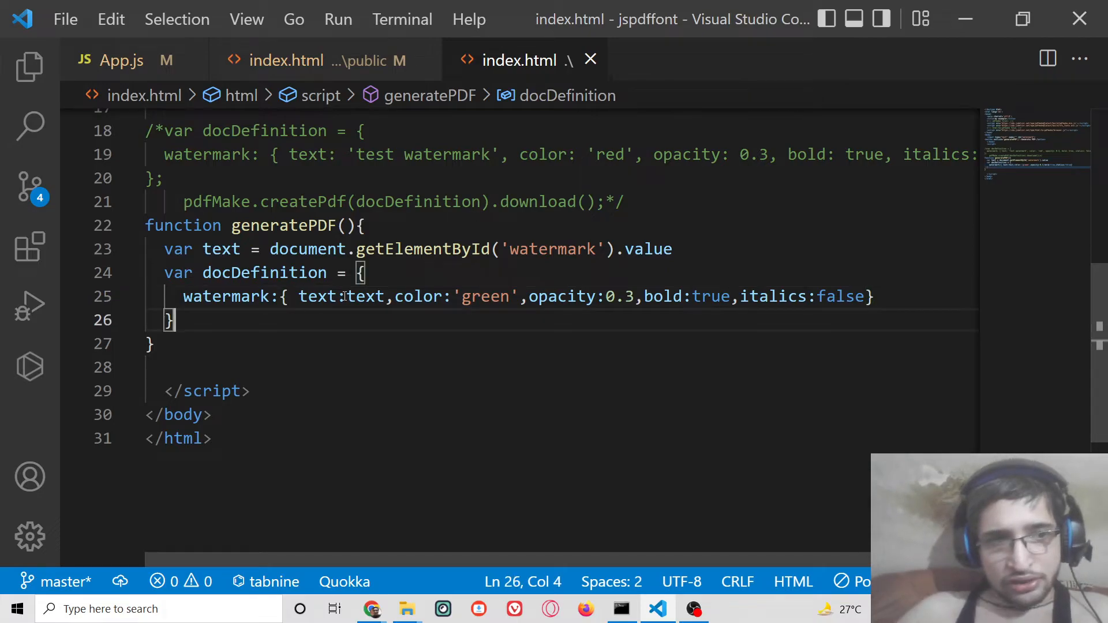
Step: Append .download() to pdfMake.createPdf(docdefinition) at the end of generatePDF()
{"action": "type", "text": "p"}
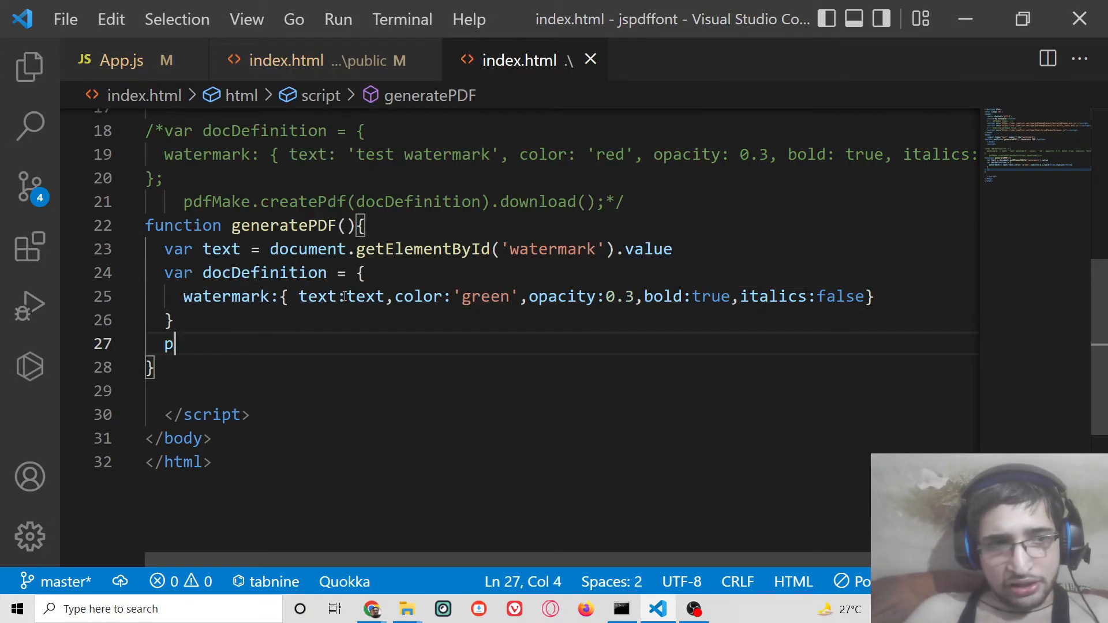
{"action": "type", "text": "dfMake.createPdf(docdefinition"}
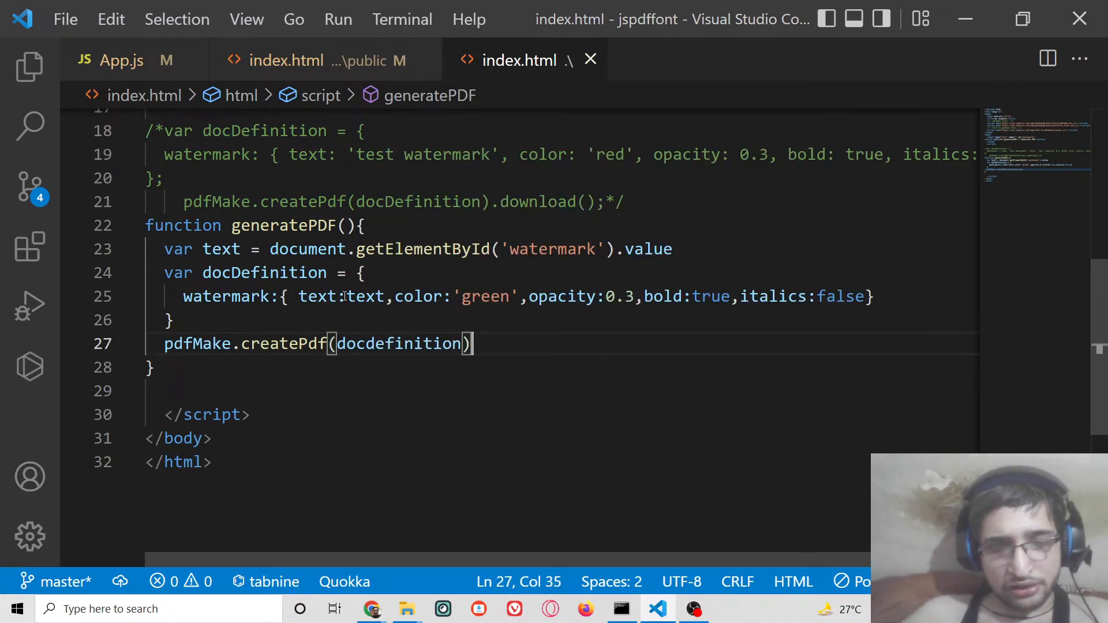
{"action": "type", "text": ".download();"}
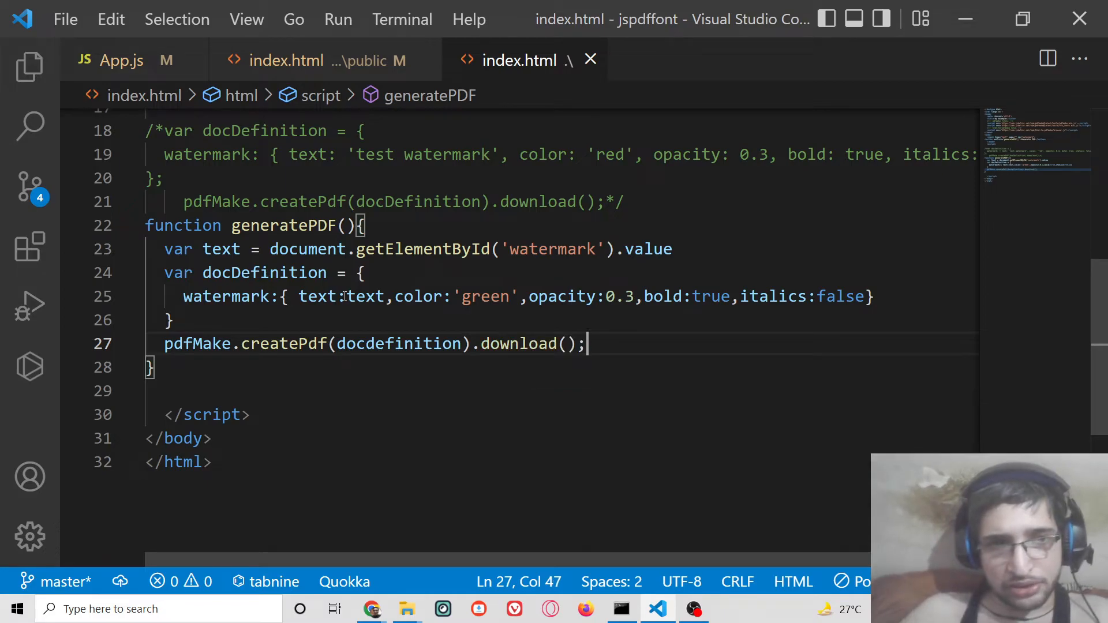
{"action": "left_click", "coordinate": [319, 296]}
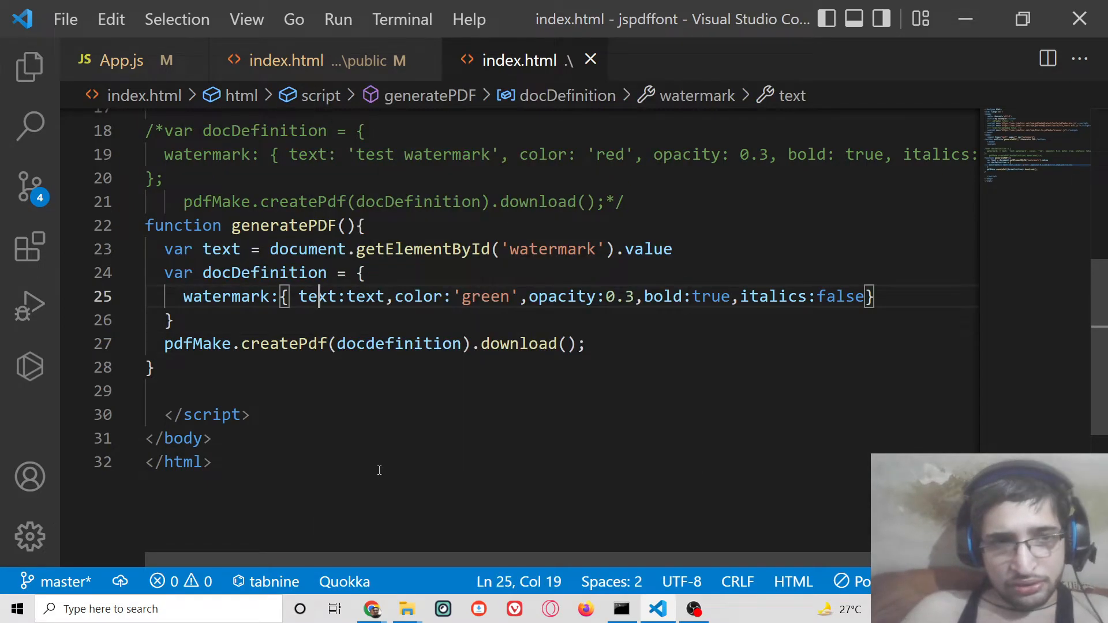
Step: Enter test watermark text and find the 'docdefinition is not defined' console error
{"action": "left_click", "coordinate": [370, 609]}
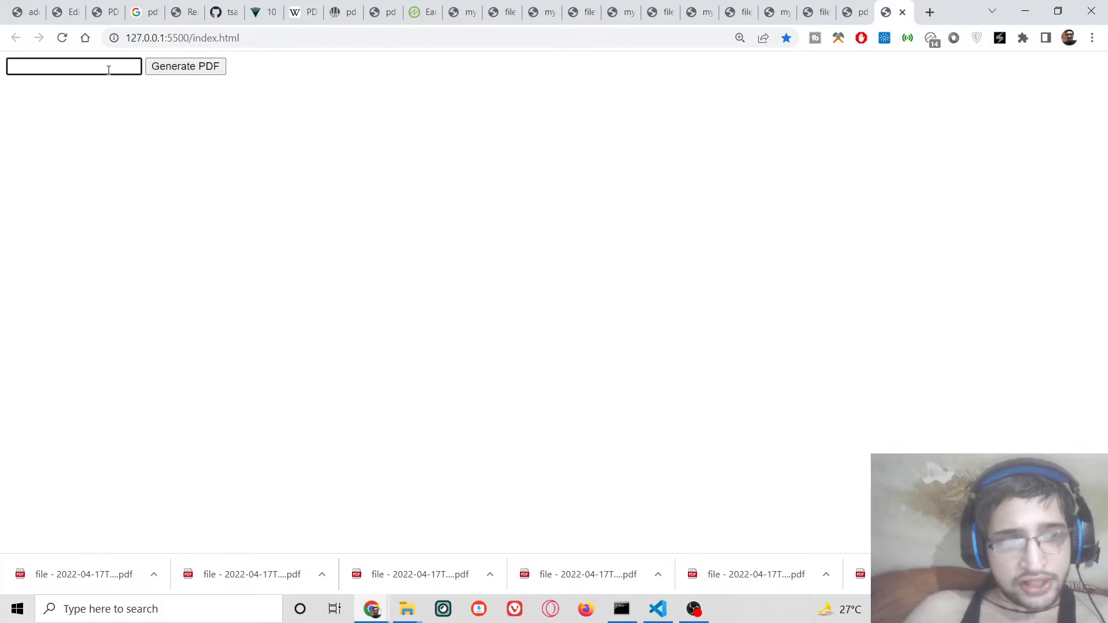
{"action": "type", "text": "dgfdgdfgdf"}
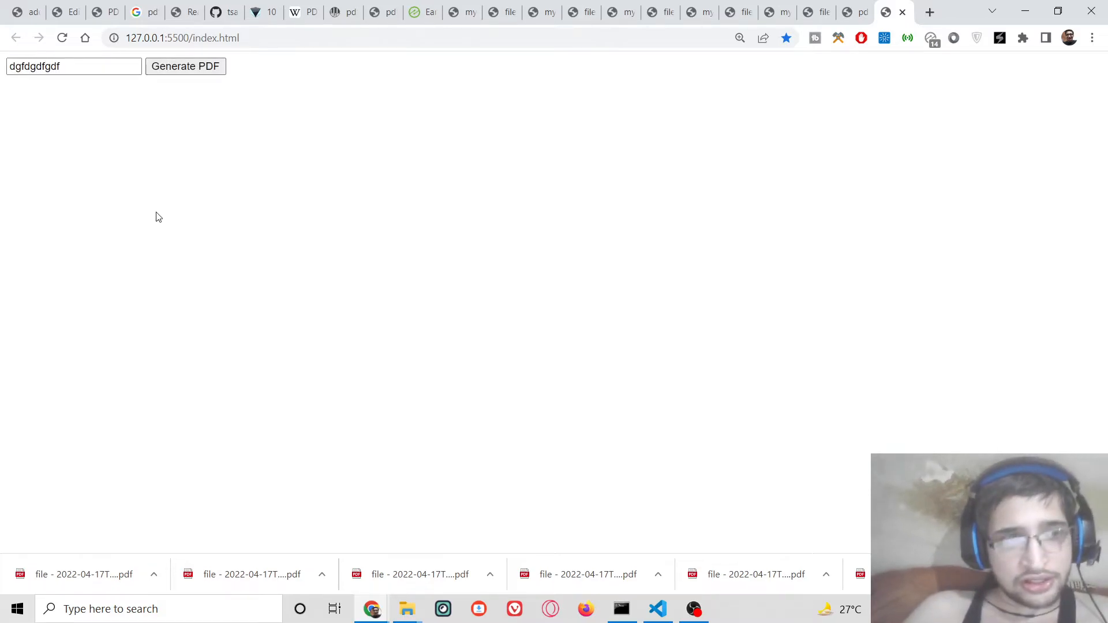
{"action": "mouse_move", "coordinate": [548, 205]}
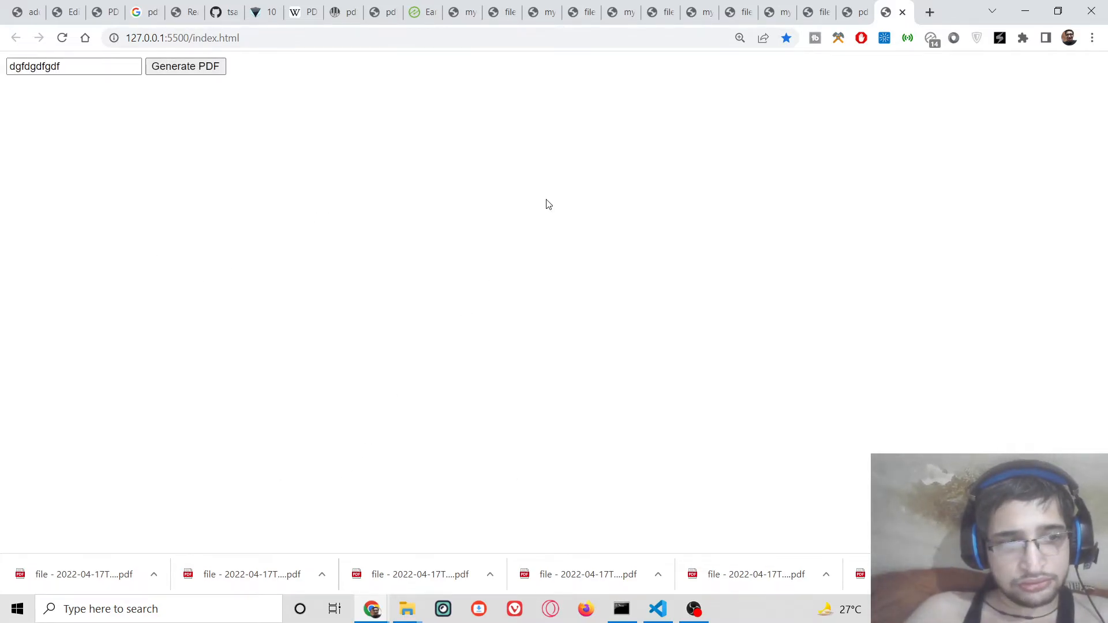
{"action": "key", "text": "F12"}
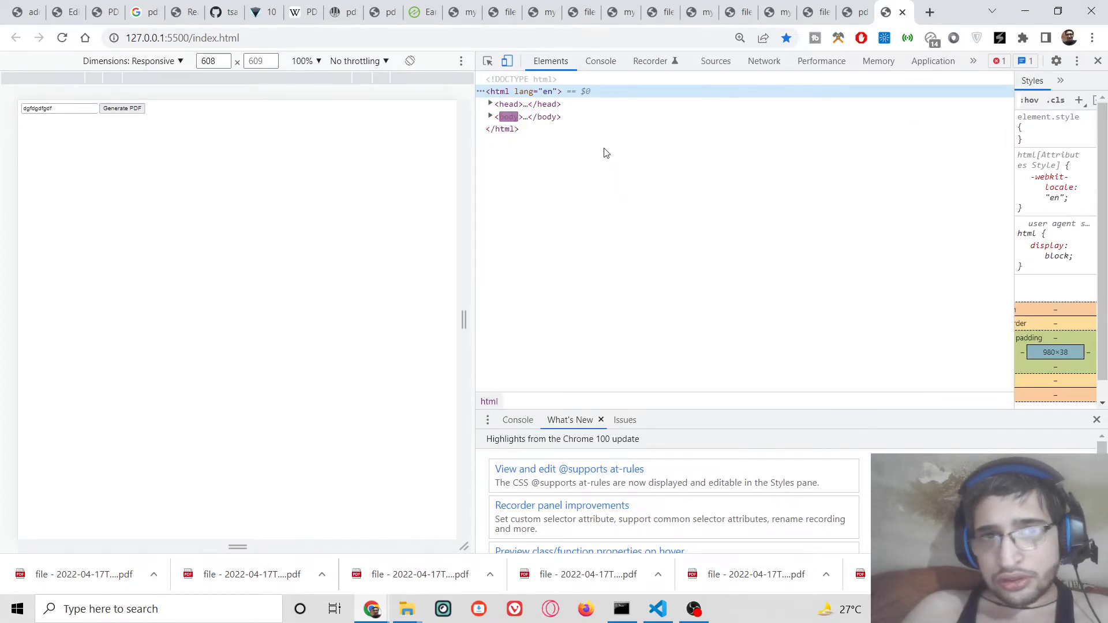
{"action": "left_click", "coordinate": [600, 60]}
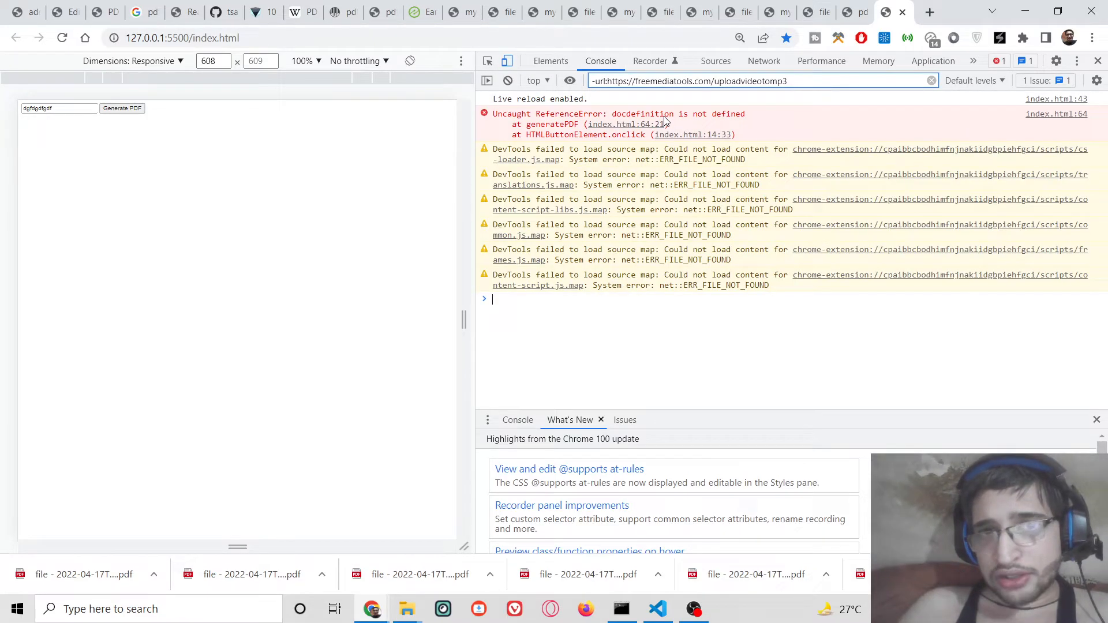
Step: Rename the variable to docDefinition and reopen the page with Live Server
{"action": "left_click", "coordinate": [657, 609]}
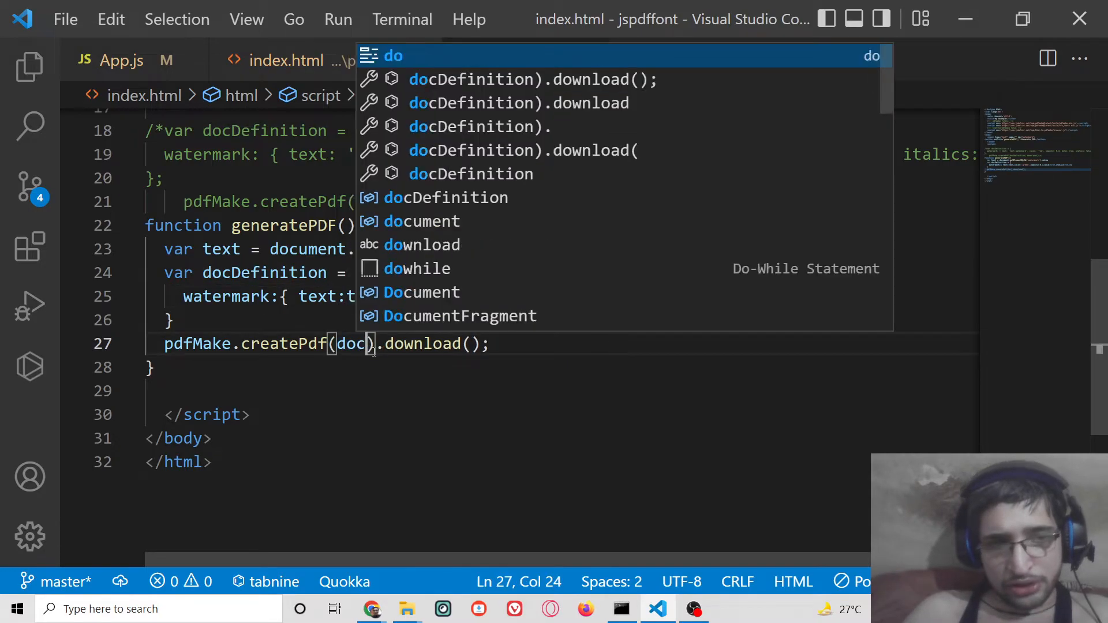
{"action": "type", "text": "De"}
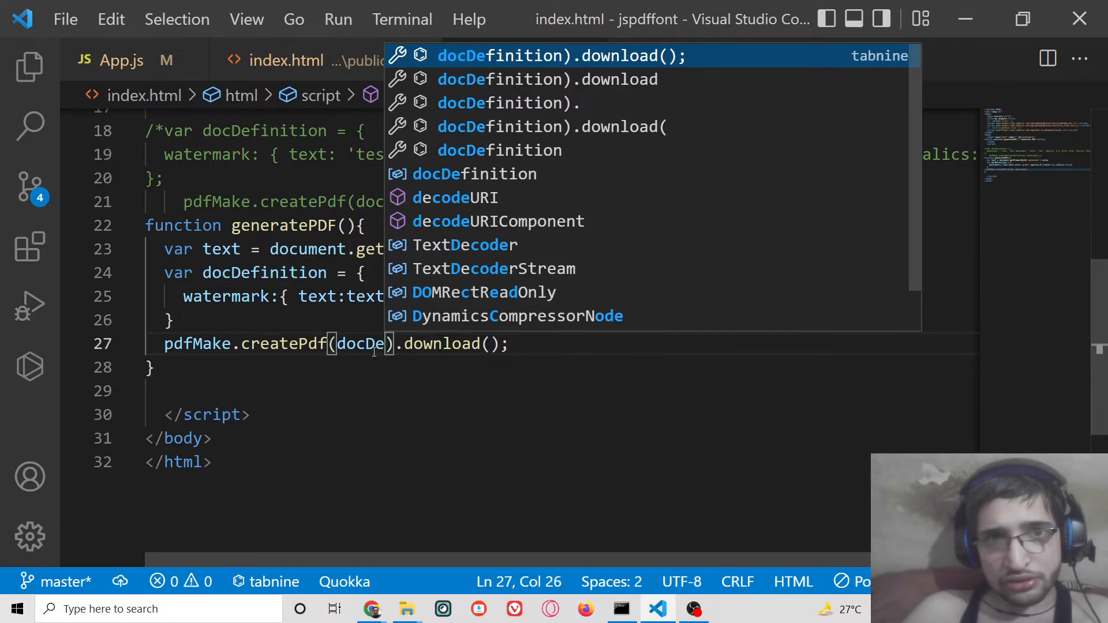
{"action": "right_click", "coordinate": [374, 351]}
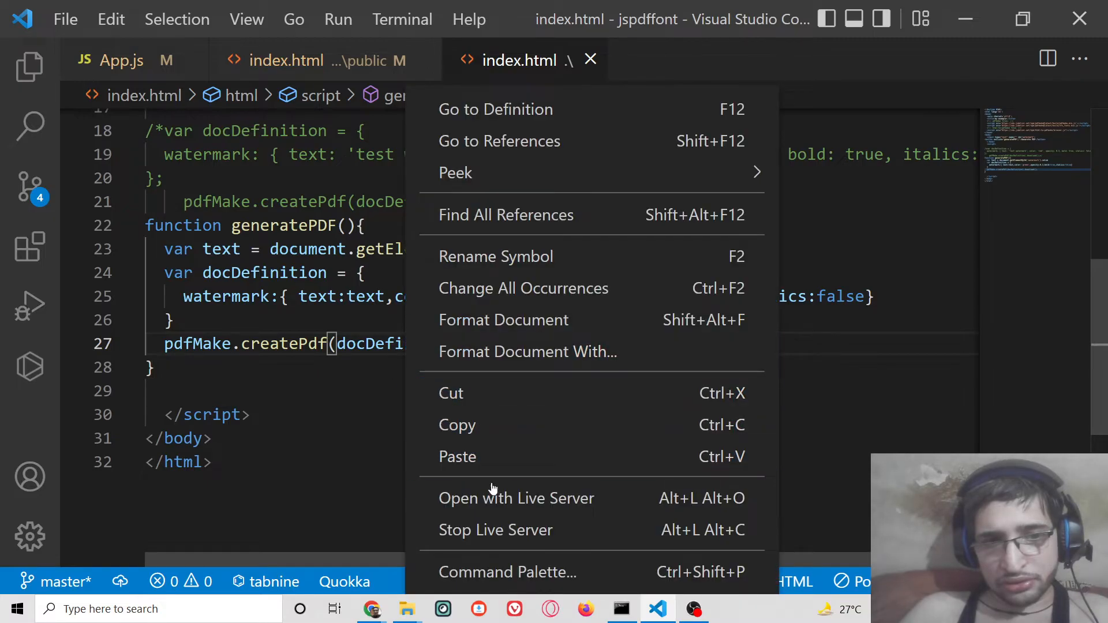
{"action": "left_click", "coordinate": [516, 498]}
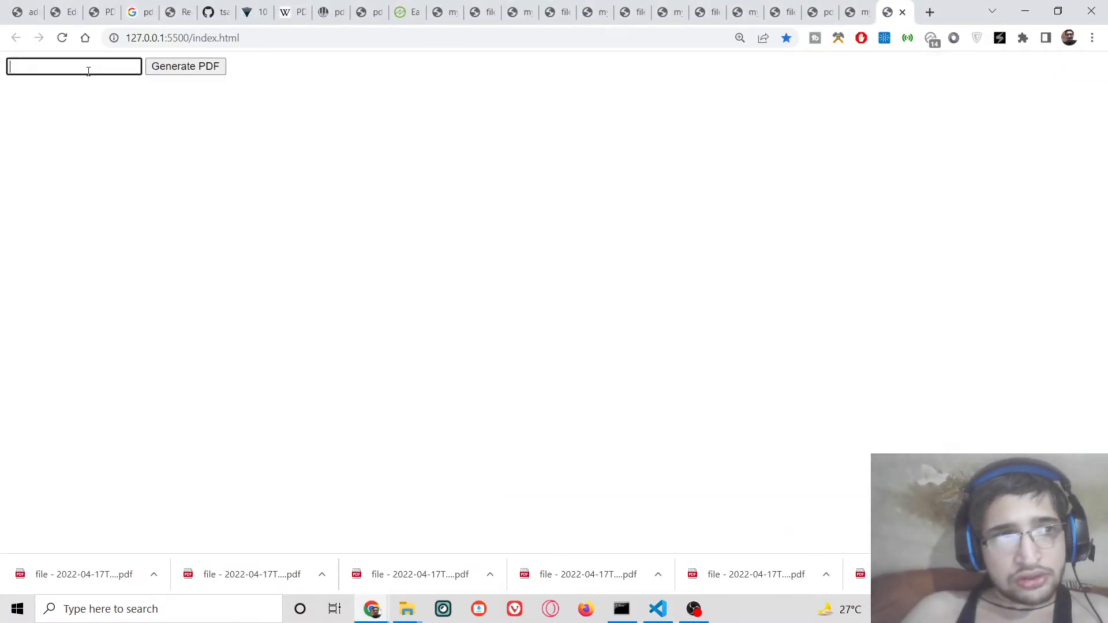
Step: Enter 'dfgdgdfg' and open the downloaded PDF showing it as a green diagonal watermark
{"action": "type", "text": "dfgdgdfg"}
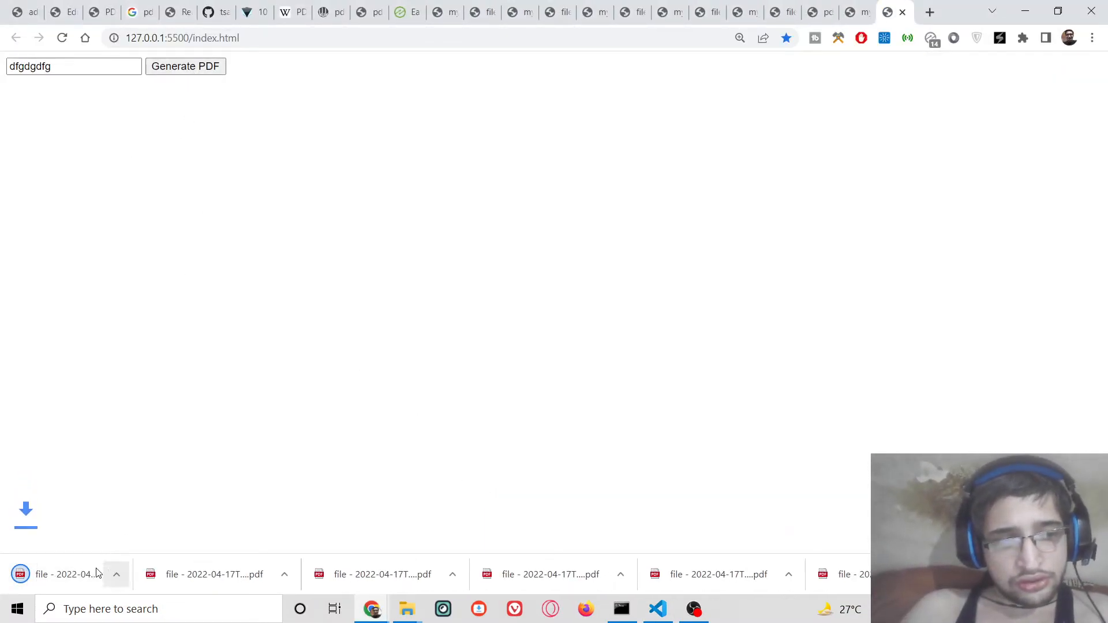
{"action": "left_click", "coordinate": [67, 573]}
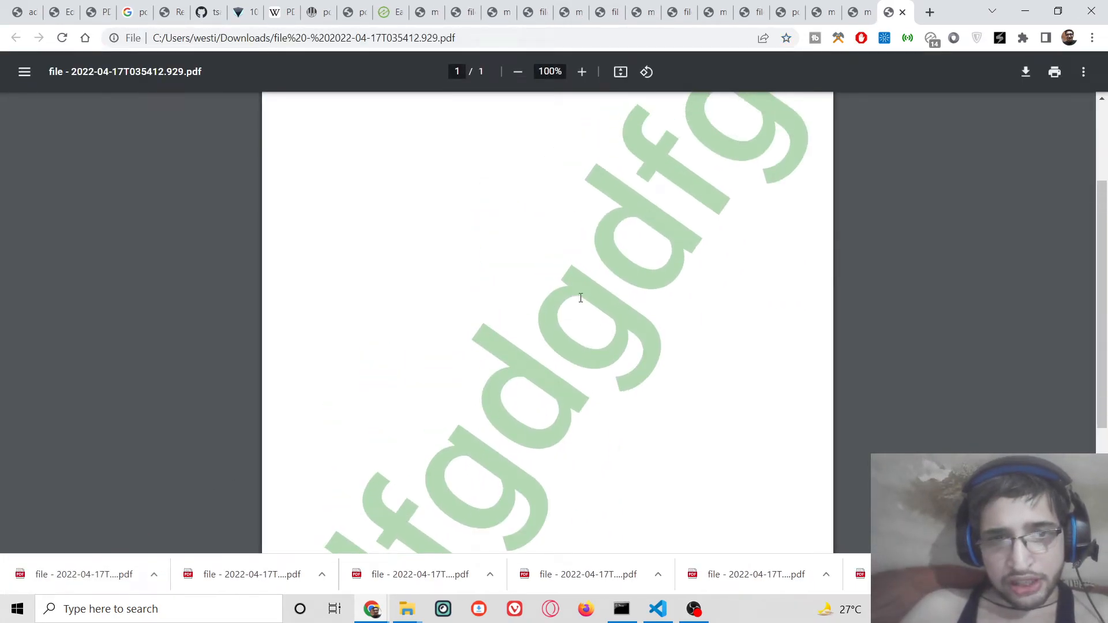
{"action": "scroll", "scroll_direction": "up", "scroll_amount": 3}
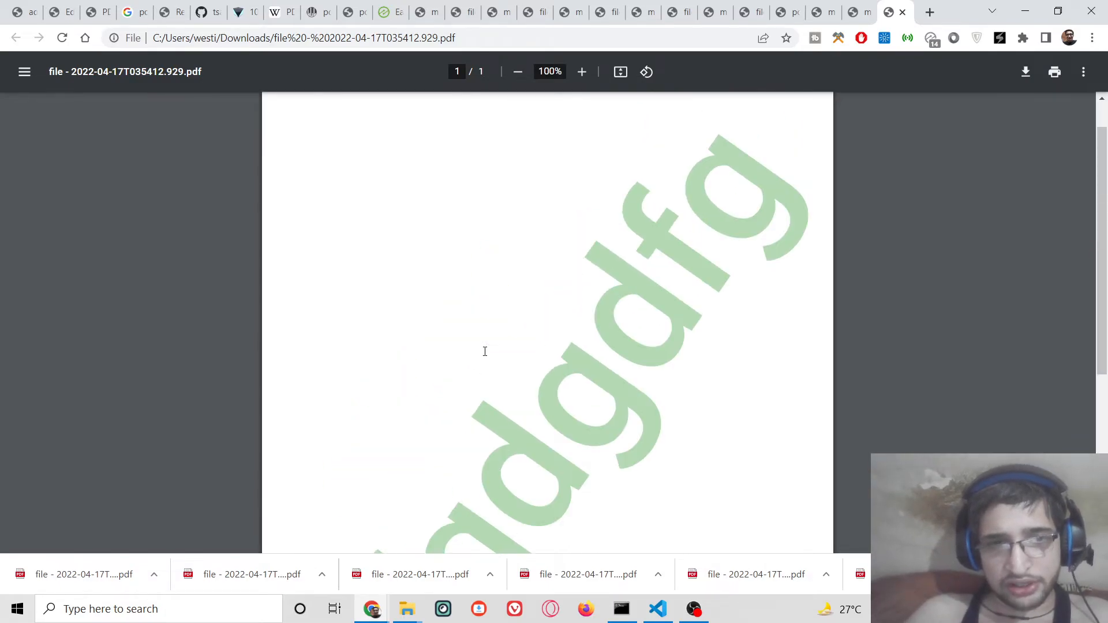
Step: Change the watermark colour from green to blue in the code and reload the page
{"action": "left_click", "coordinate": [656, 608]}
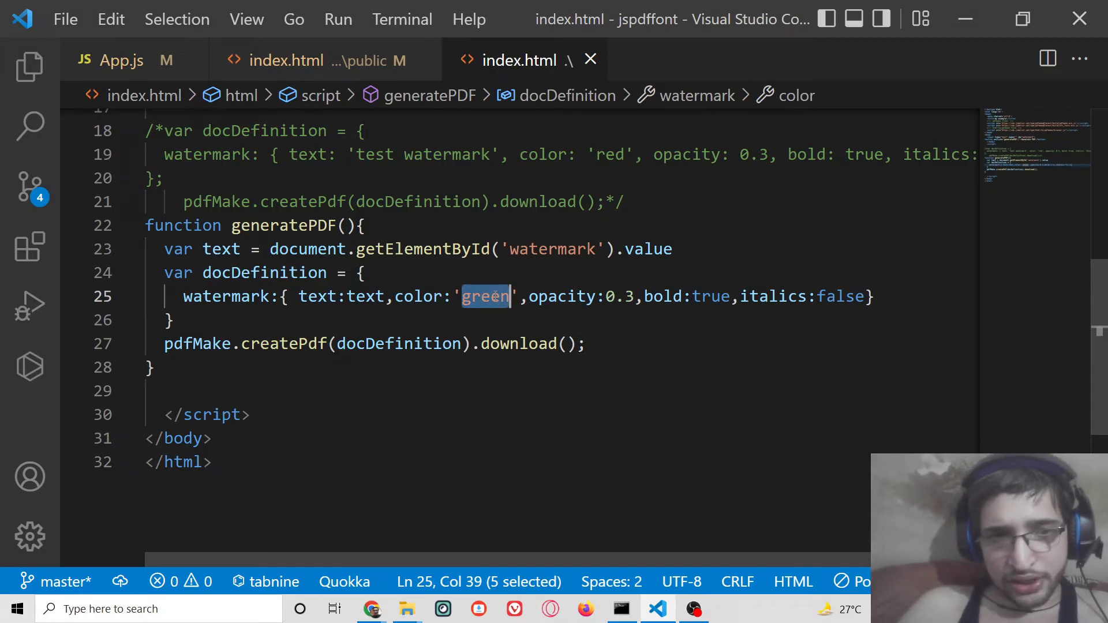
{"action": "type", "text": "blue"}
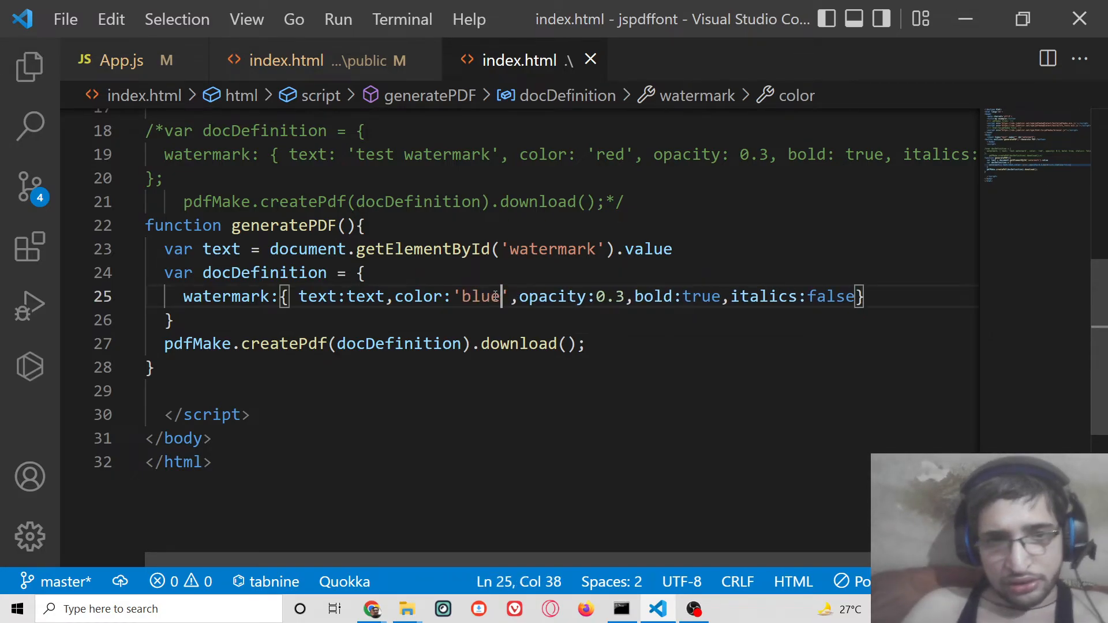
{"action": "left_click", "coordinate": [385, 249]}
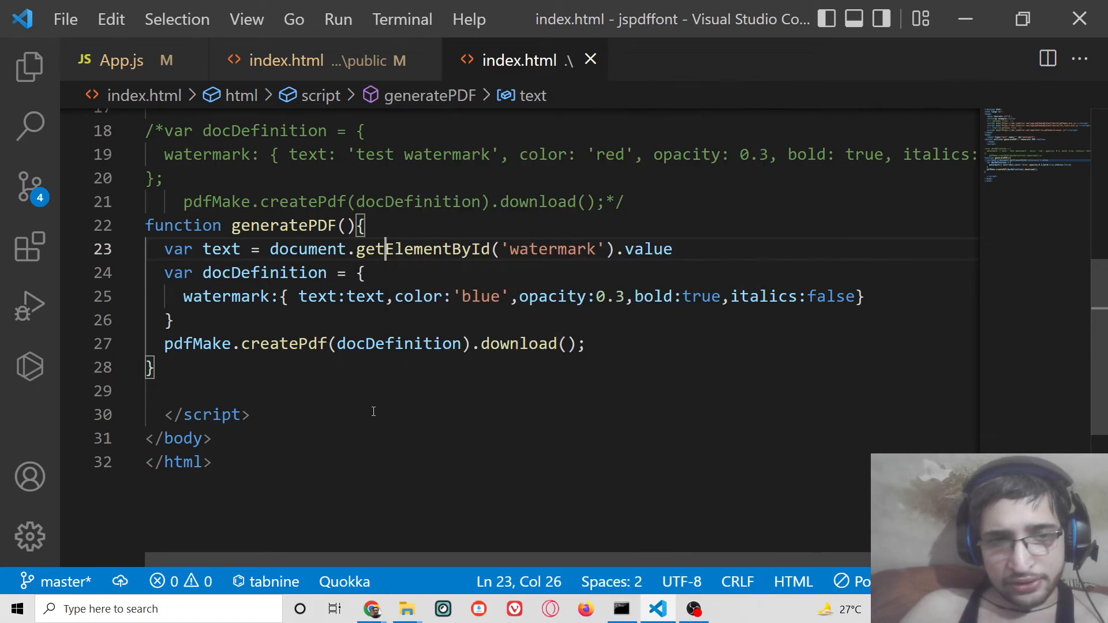
{"action": "left_click", "coordinate": [372, 608]}
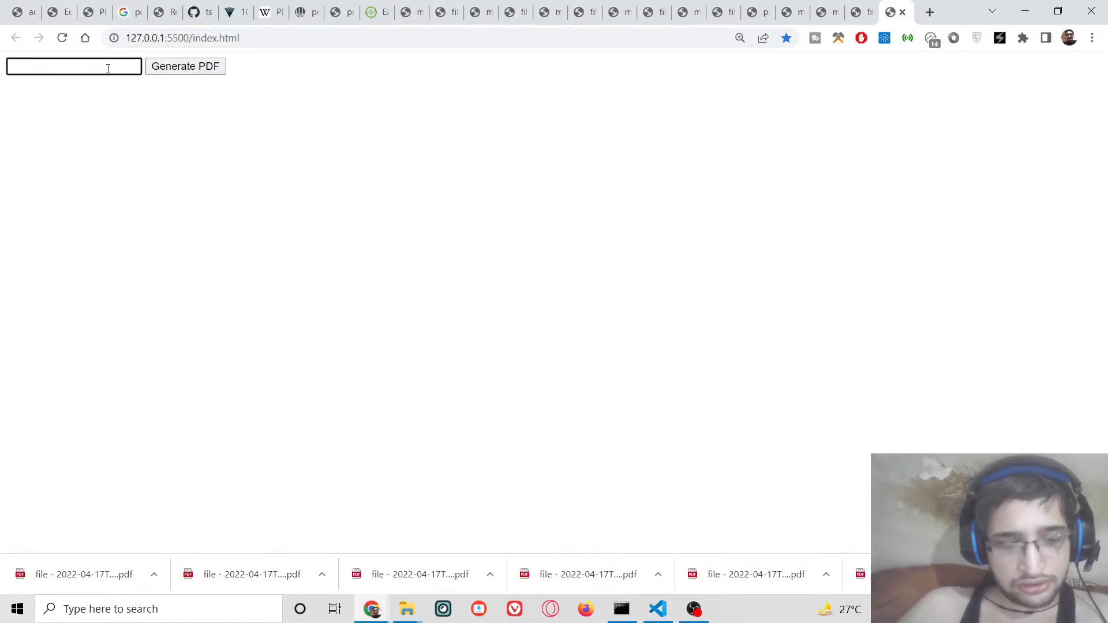
Step: Enter 'gautam', view the blue diagonal watermark PDF, then return to the Coding Shiksha article
{"action": "type", "text": "gautam"}
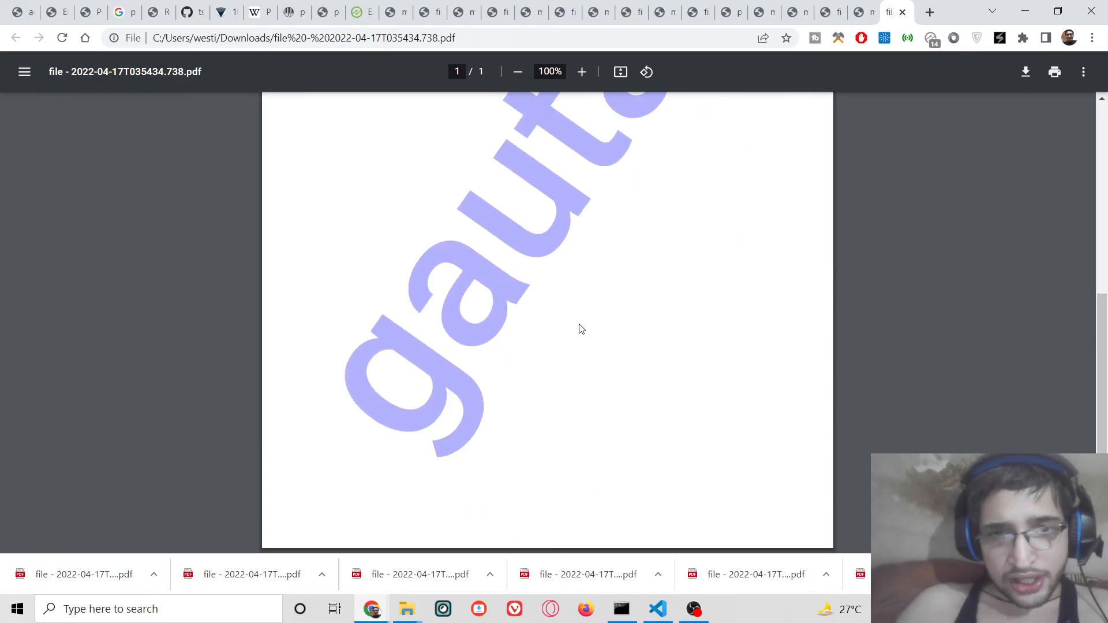
{"action": "scroll", "scroll_direction": "down", "scroll_amount": 3}
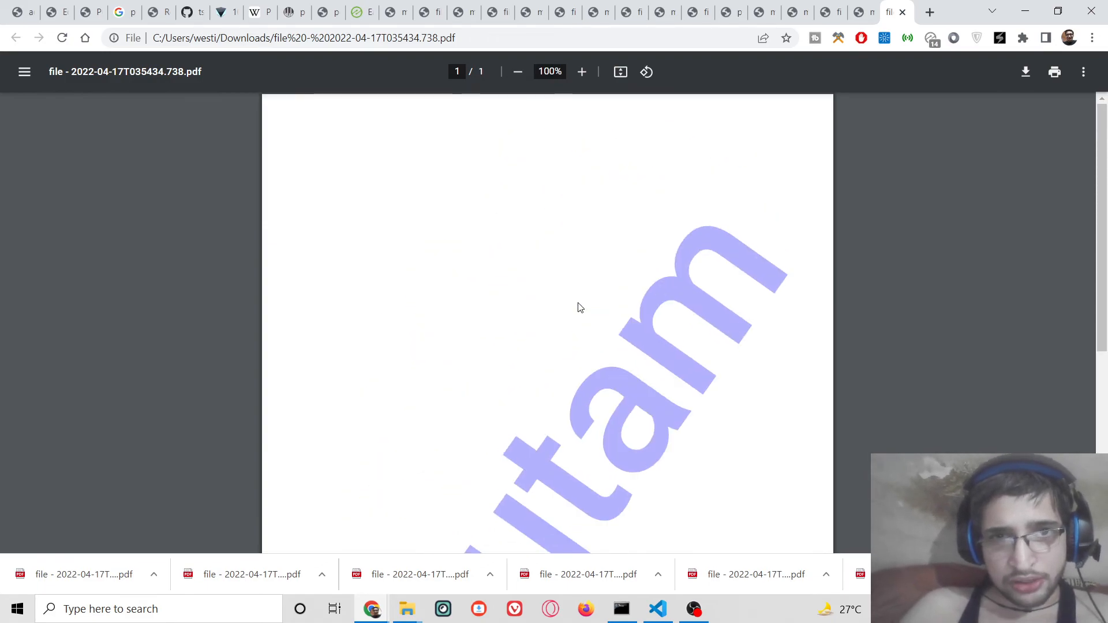
{"action": "mouse_move", "coordinate": [523, 150]}
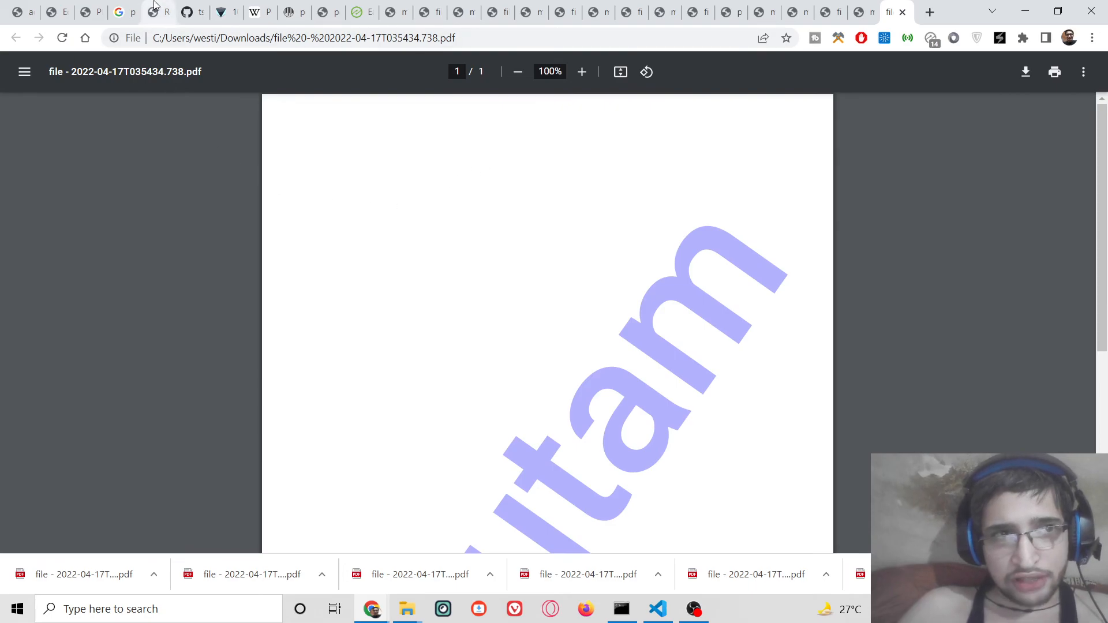
{"action": "left_click", "coordinate": [91, 12]}
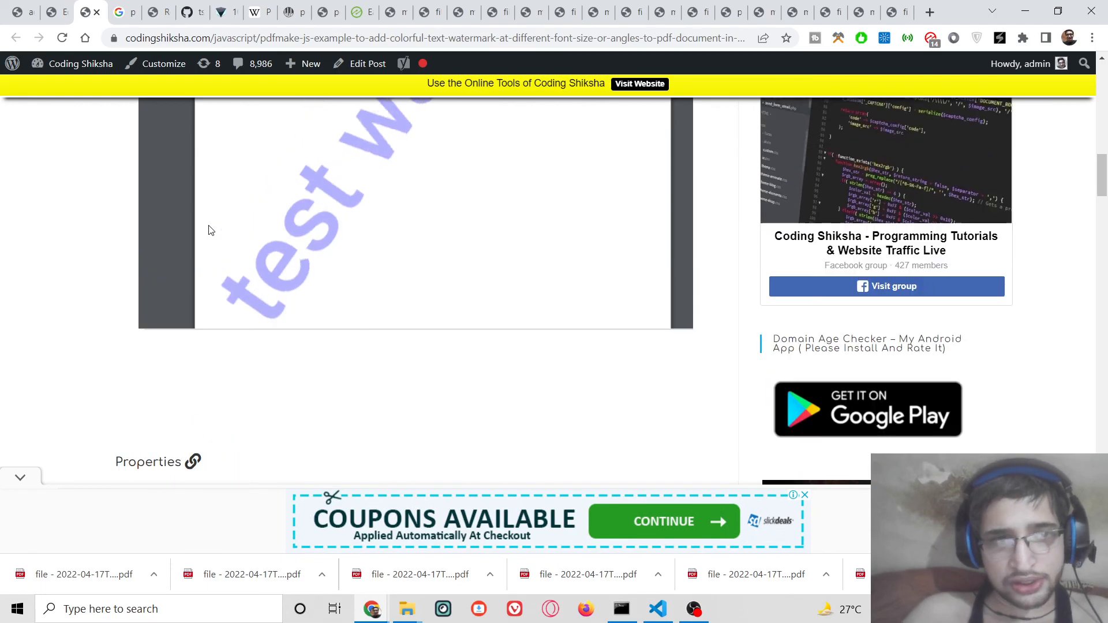
{"action": "scroll", "scroll_direction": "up", "scroll_amount": 3}
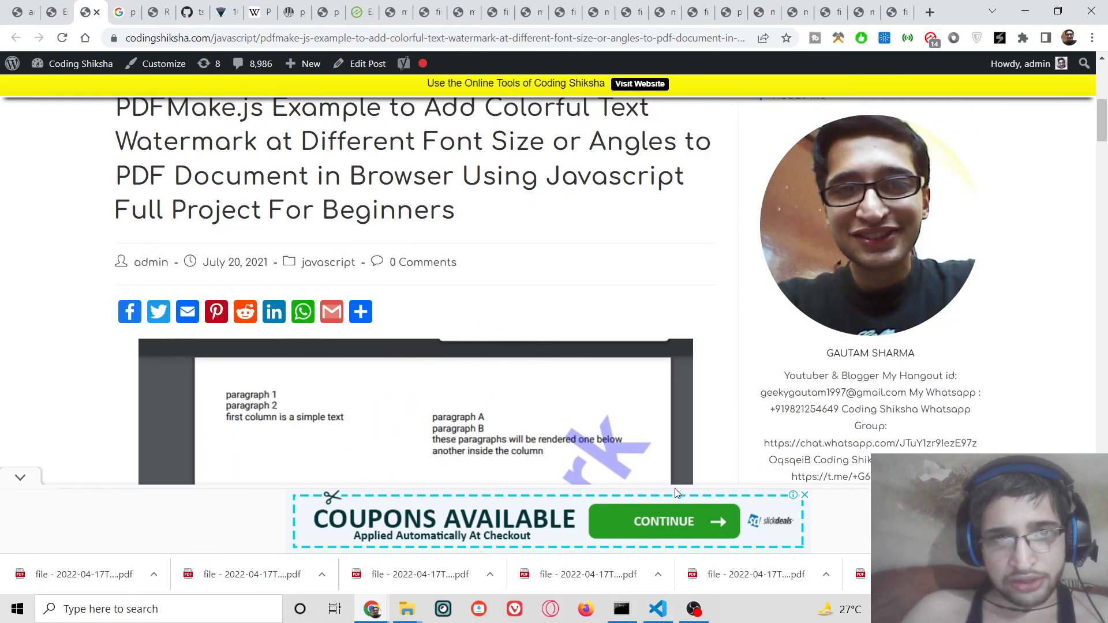
{"action": "mouse_move", "coordinate": [693, 608]}
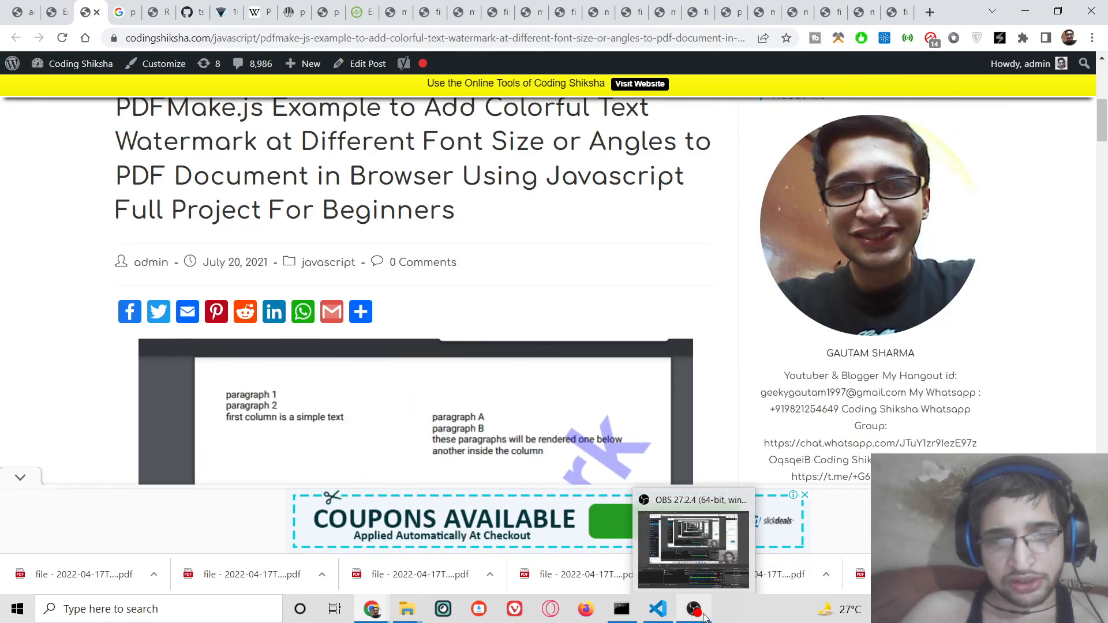